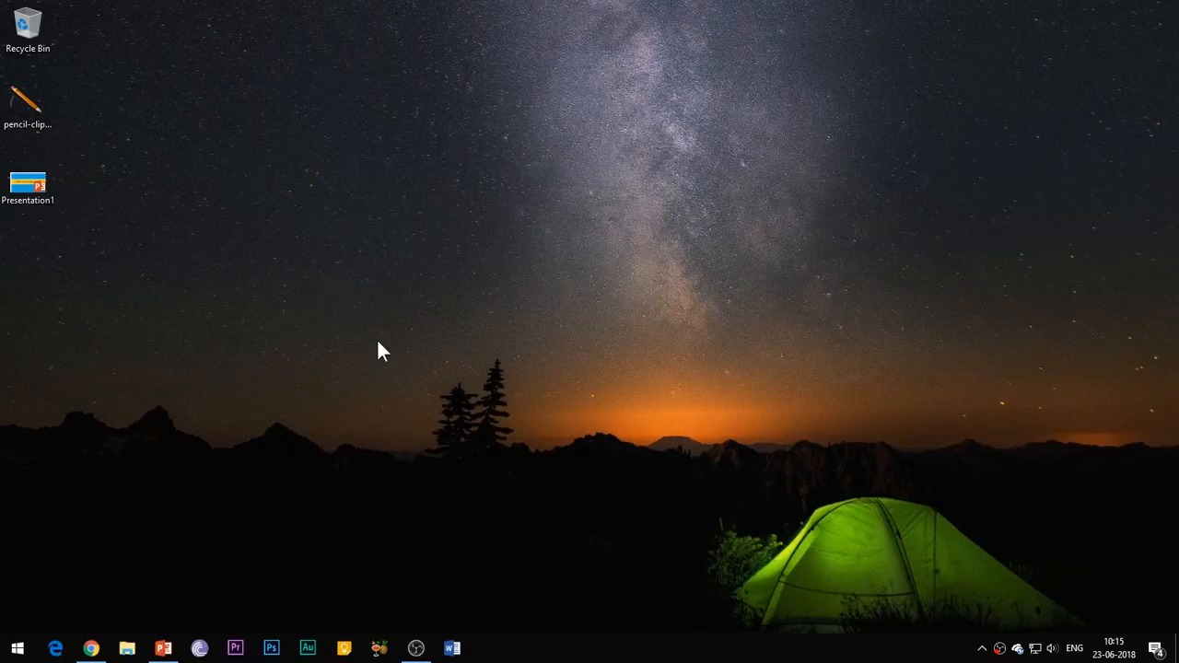
# Close the finished demo presentation without saving and reopen Presentation1 from the desktop
pyautogui.click(162, 649)
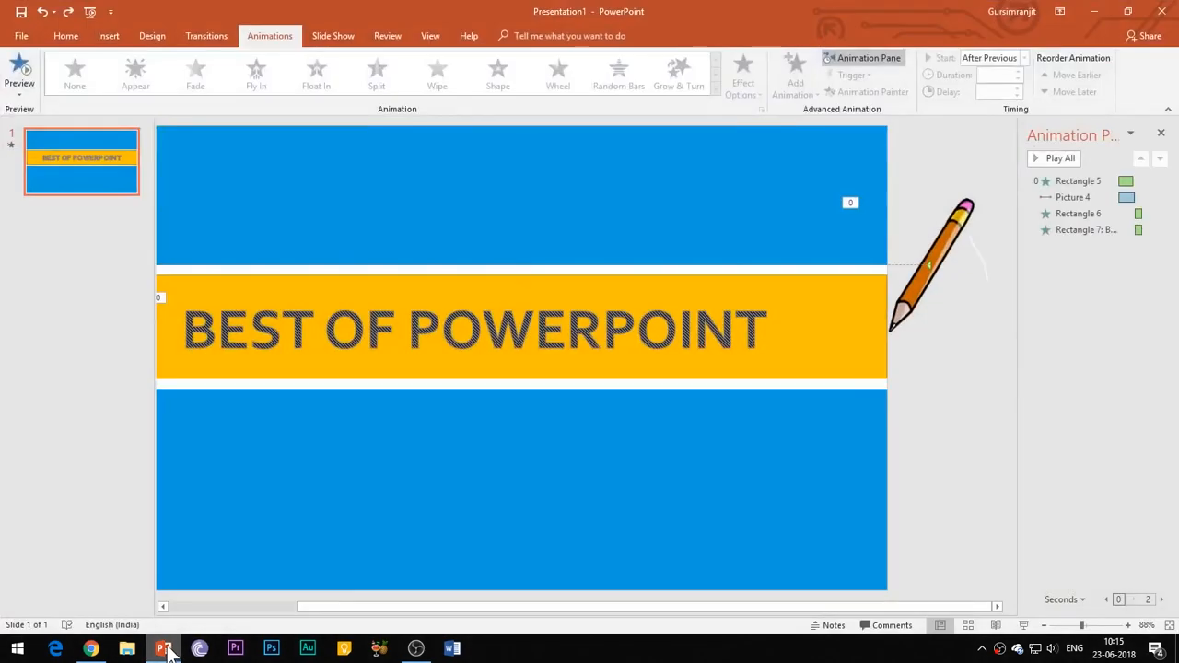
pyautogui.moveTo(100, 328)
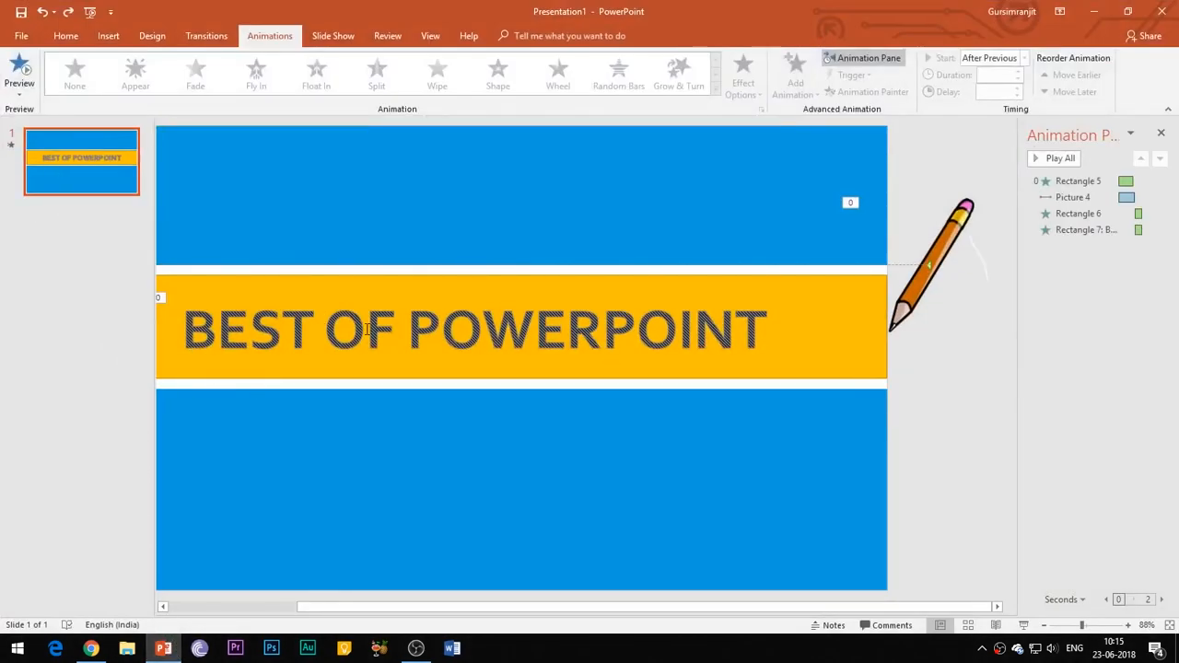
pyautogui.click(1168, 11)
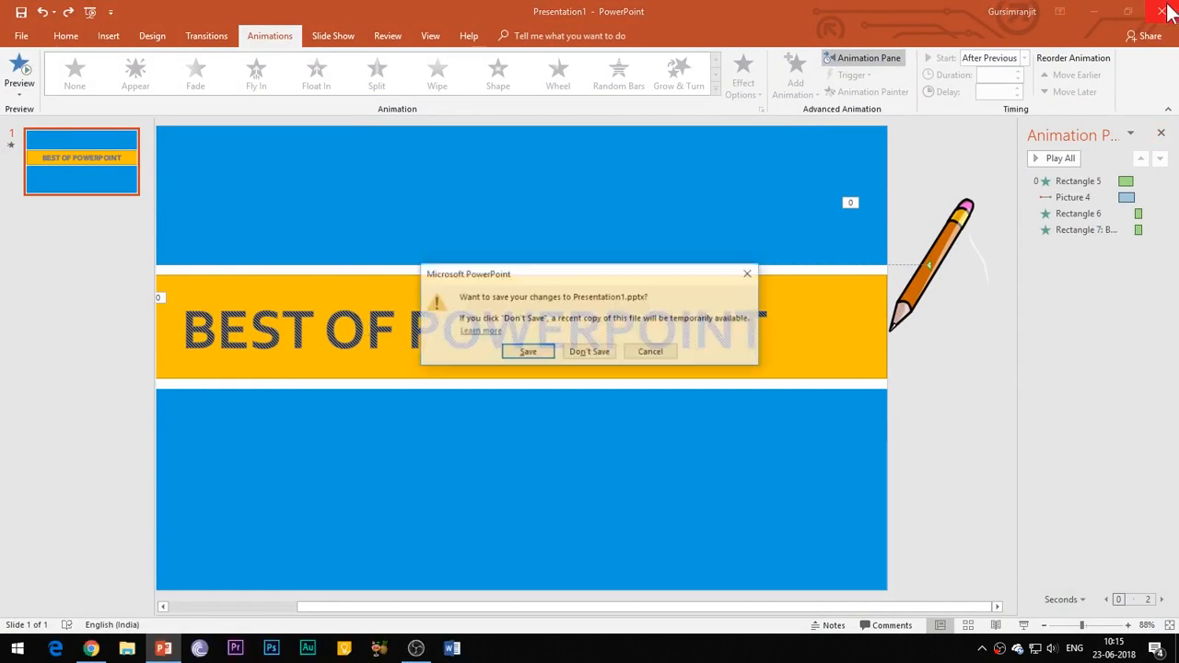
pyautogui.click(590, 351)
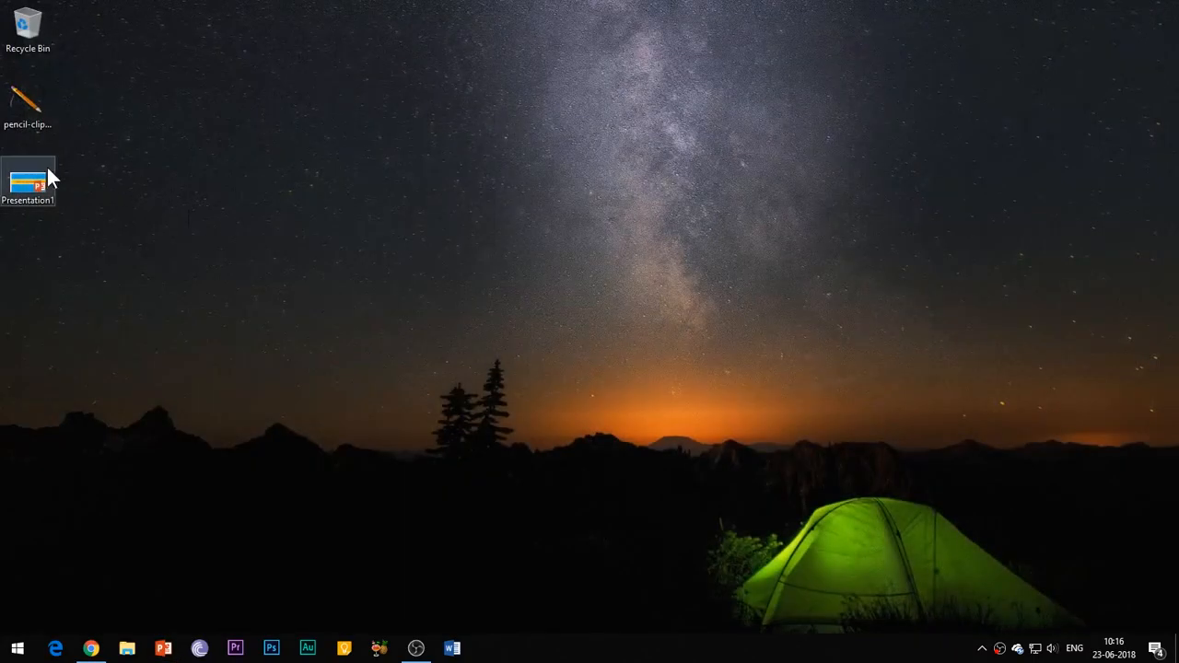
pyautogui.doubleClick(27, 181)
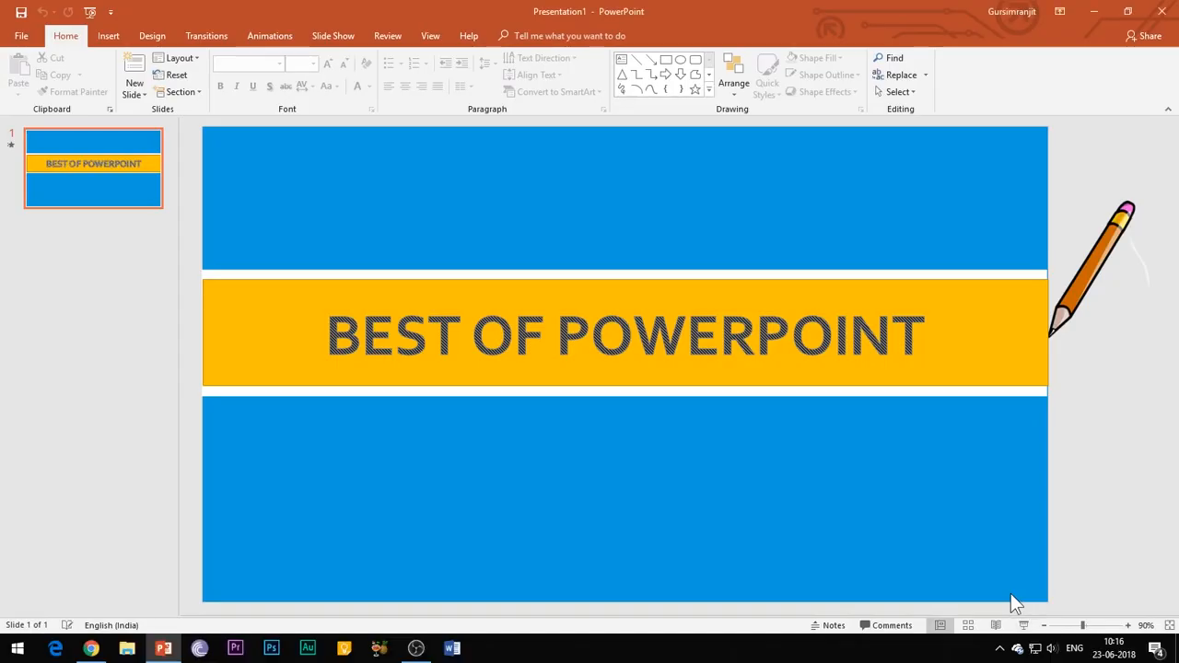
pyautogui.moveTo(1109, 48)
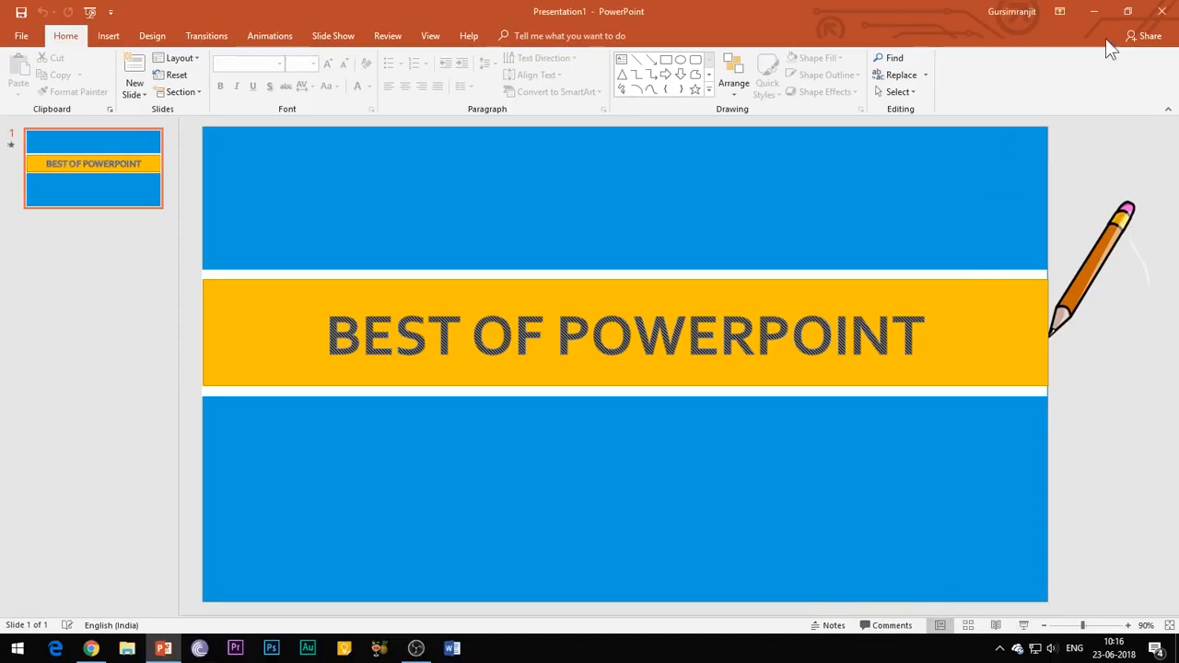
# Filter the 'pencil clipart' Google Images results to transparent images via Tools
pyautogui.click(21, 35)
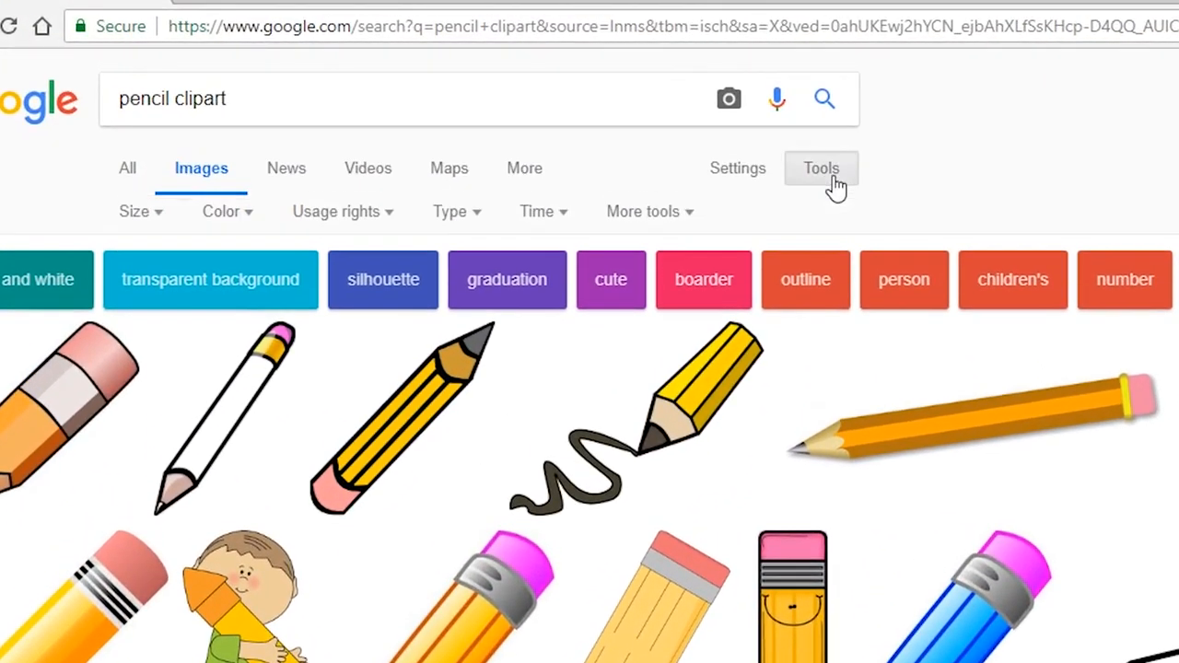
pyautogui.click(221, 210)
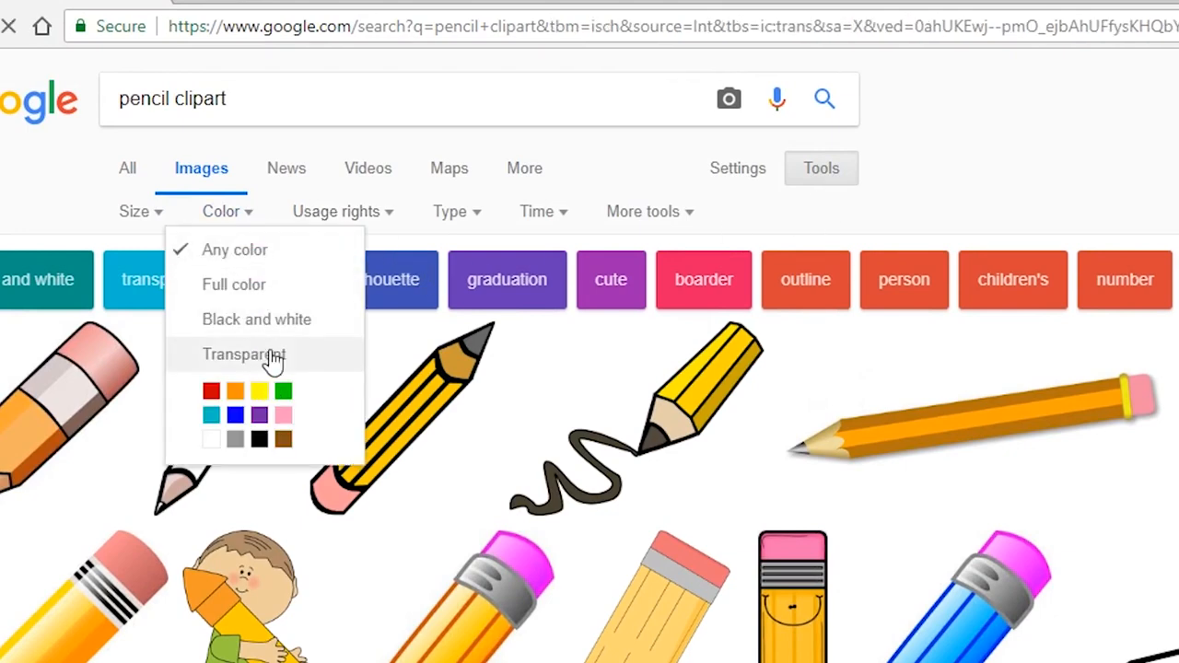
pyautogui.click(243, 354)
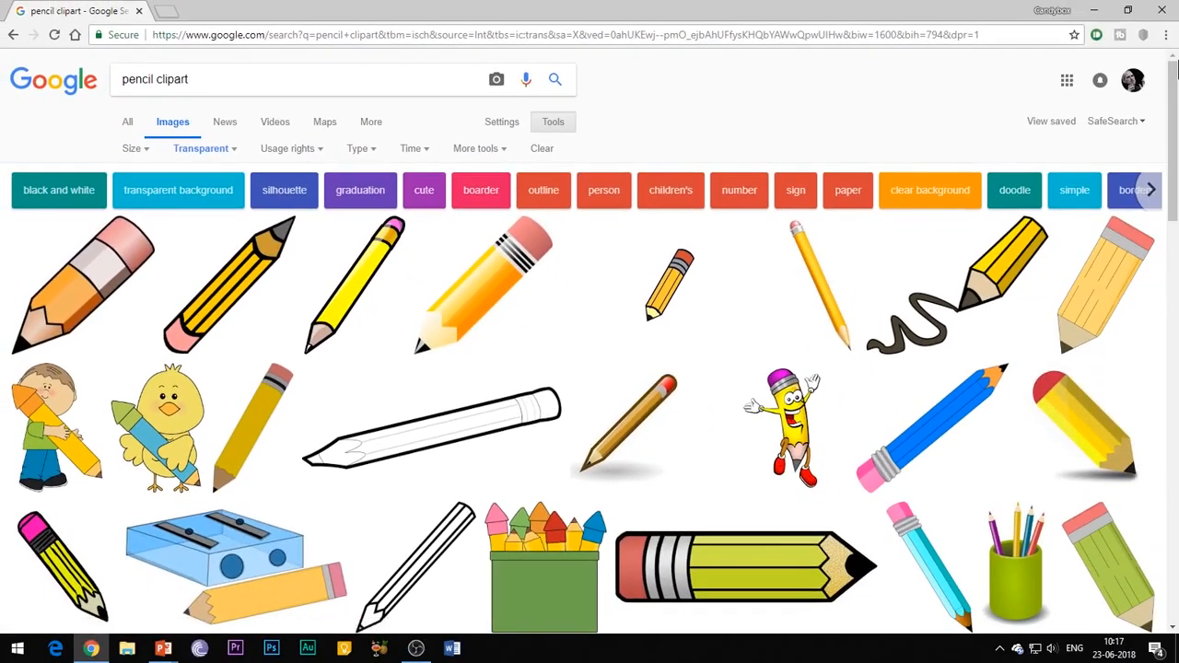
pyautogui.scroll(-3)
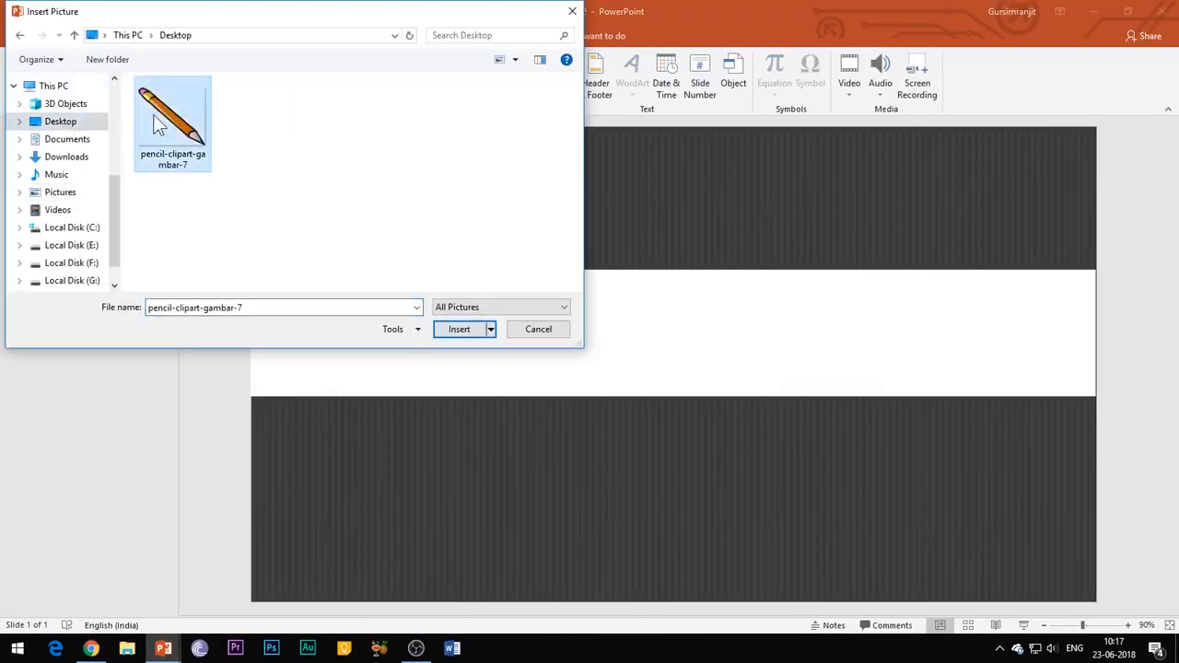
# Insert the pencil-clipart-gambar-7 picture and move it to the white band's right end
pyautogui.click(458, 328)
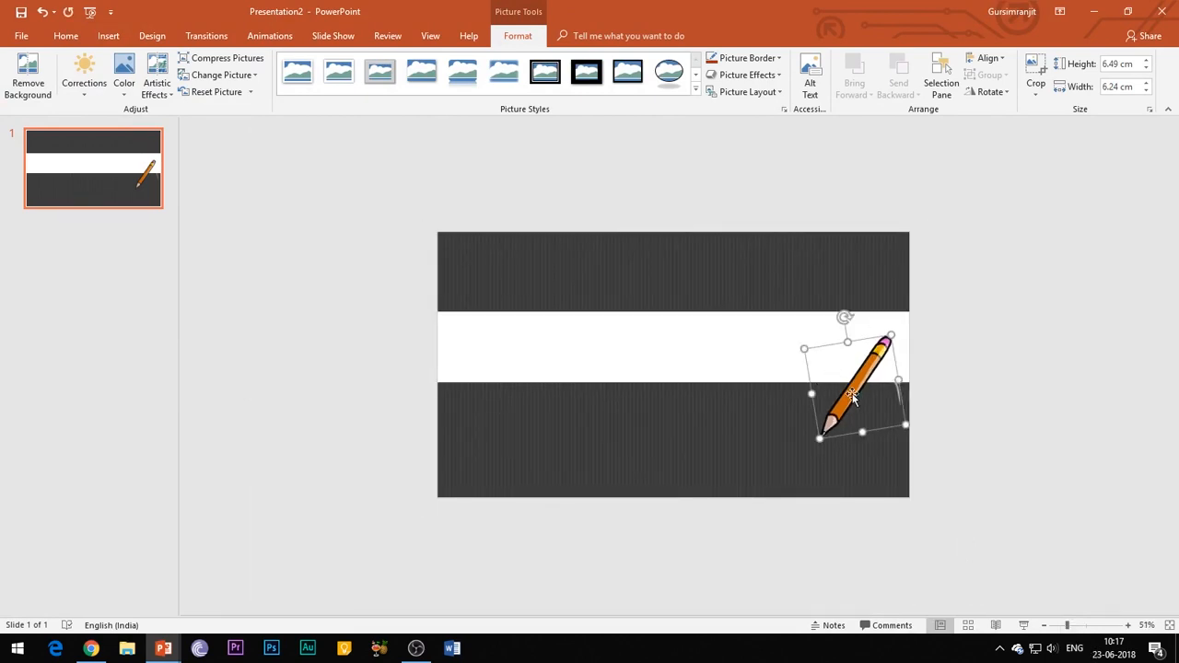
pyautogui.moveTo(851, 387); pyautogui.dragTo(944, 299)
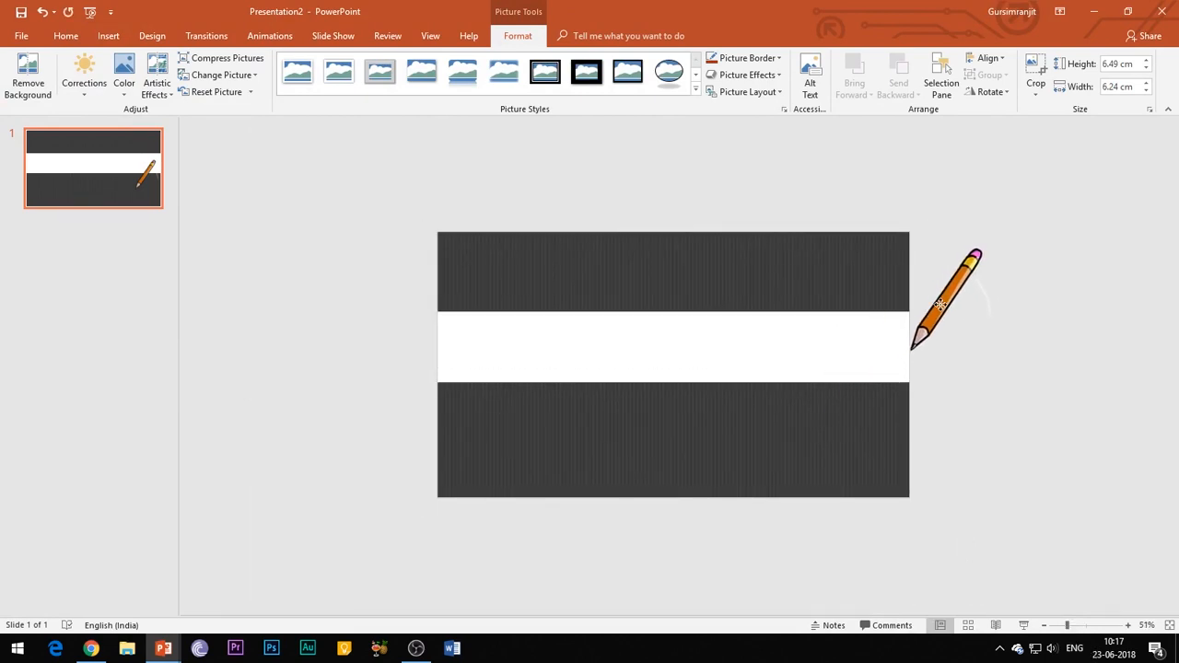
pyautogui.click(949, 294)
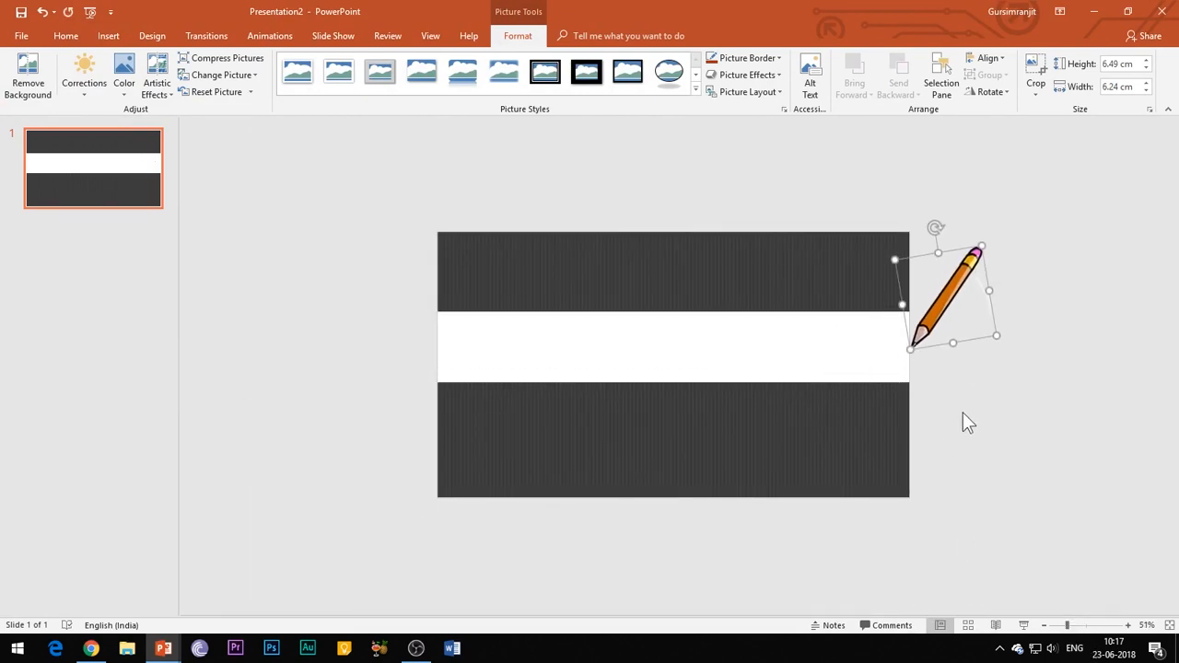
pyautogui.click(107, 35)
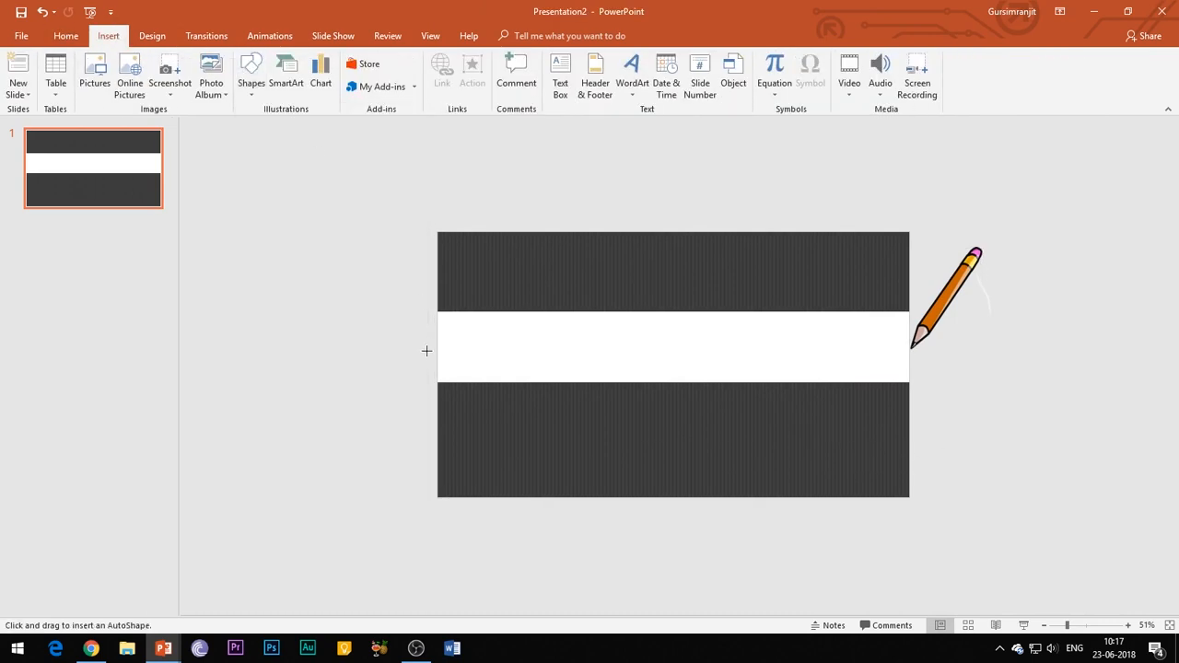
# Draw a line straight across the white band up to the pencil tip
pyautogui.moveTo(427, 350); pyautogui.dragTo(899, 350)
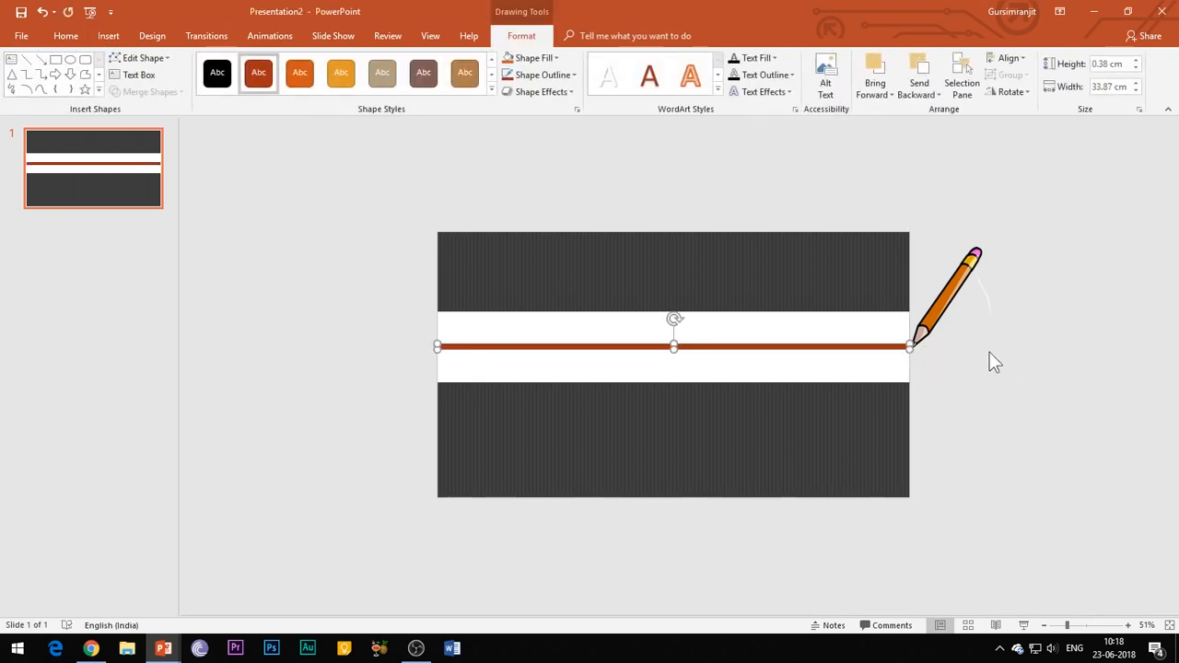
pyautogui.moveTo(951, 382)
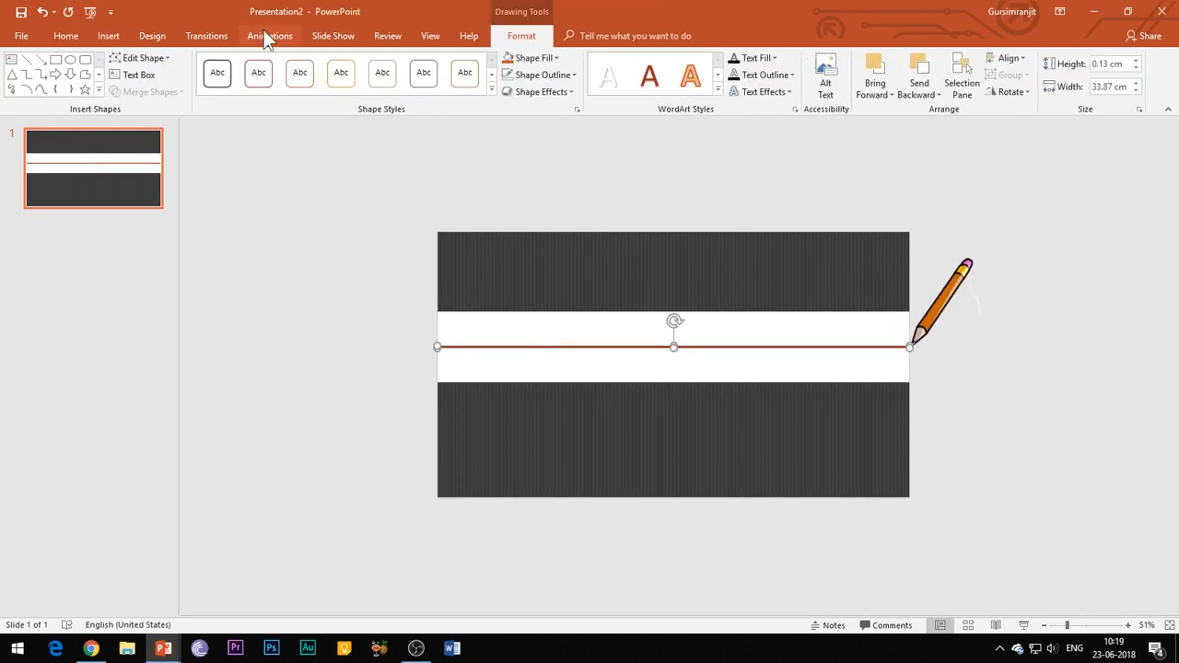
# Give the line a Fly In entrance From Right, starting With Previous, duration 1 second
pyautogui.click(269, 35)
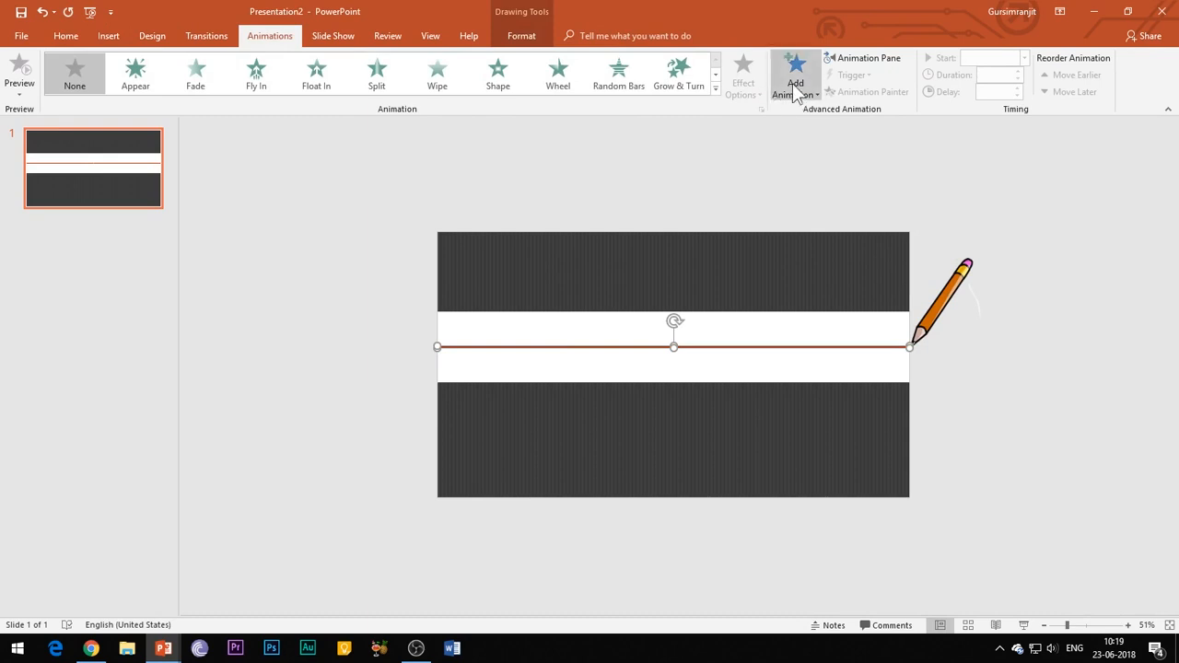
pyautogui.click(256, 74)
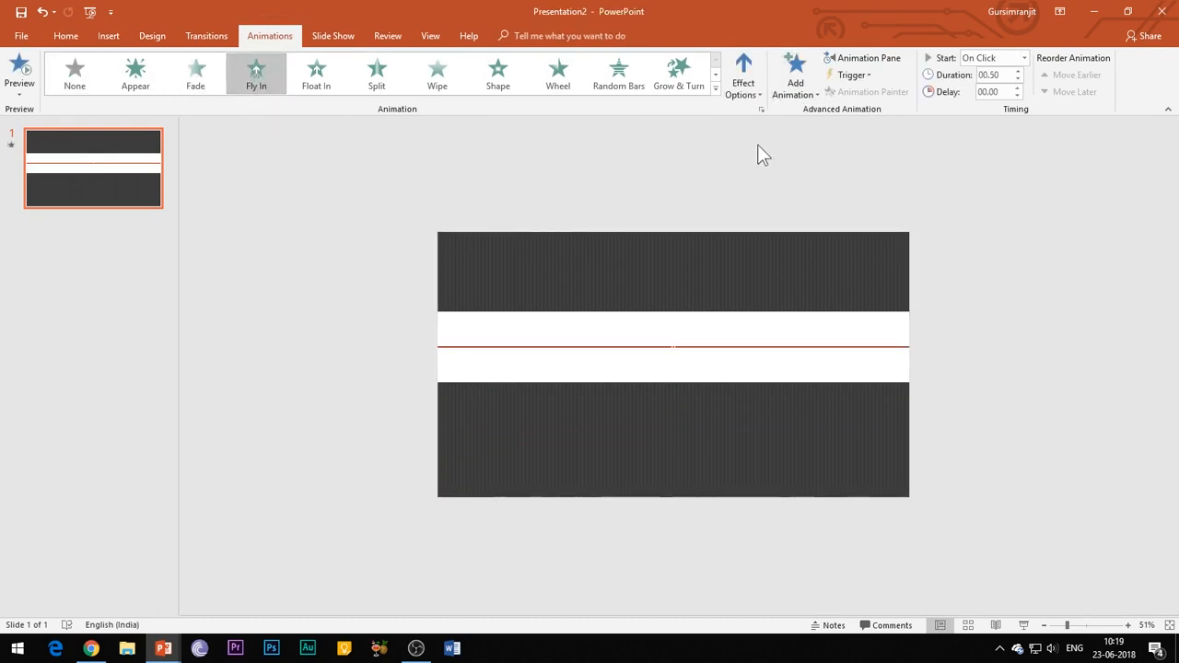
pyautogui.click(863, 58)
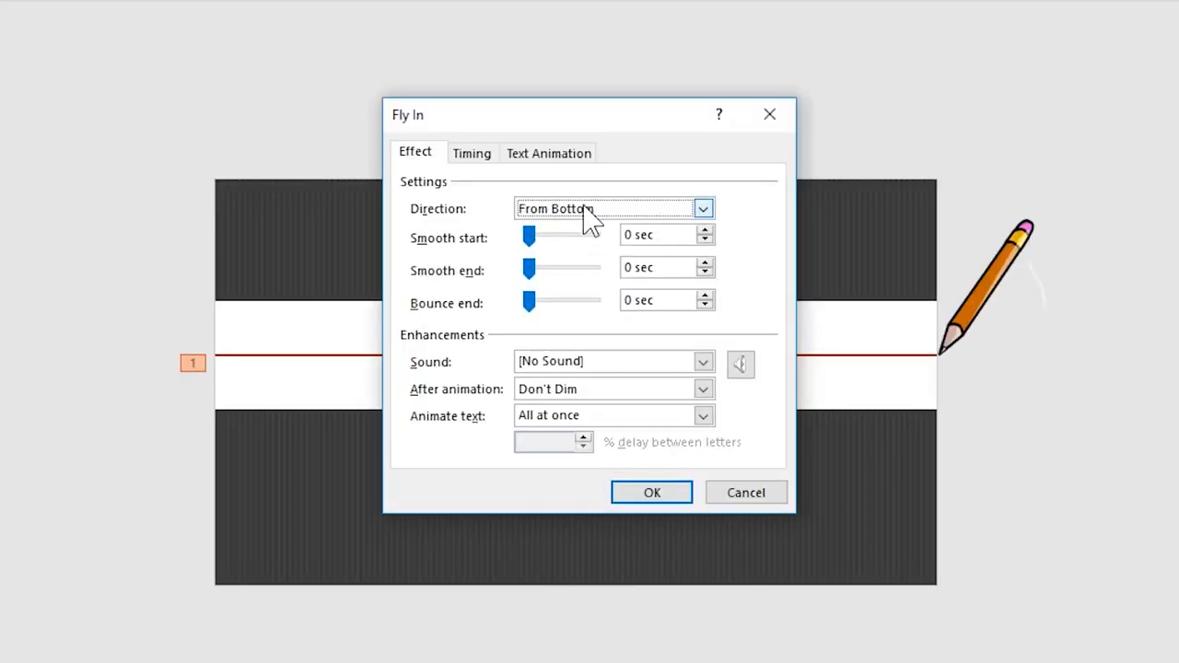
pyautogui.click(549, 208)
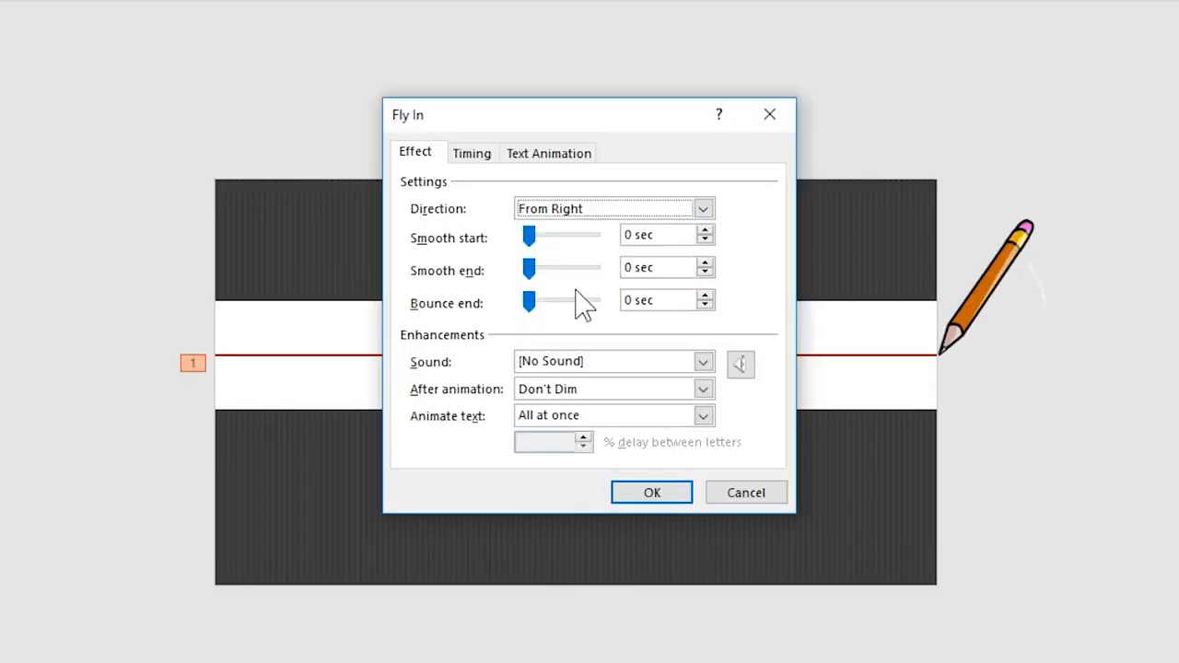
pyautogui.click(472, 153)
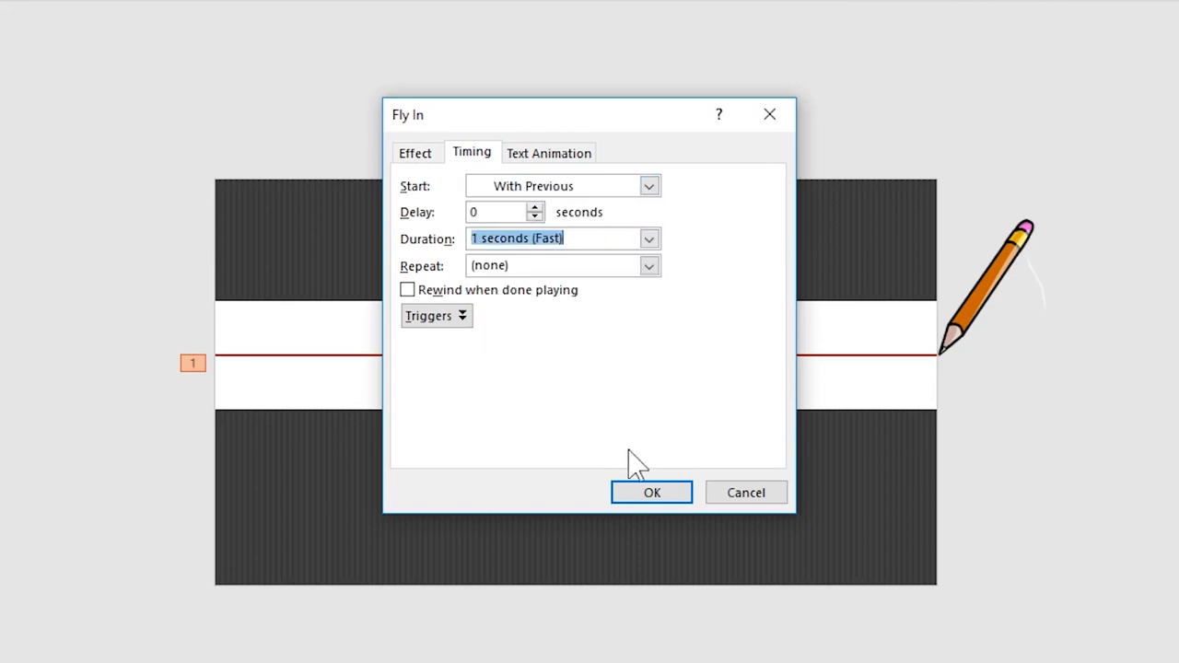
pyautogui.click(652, 492)
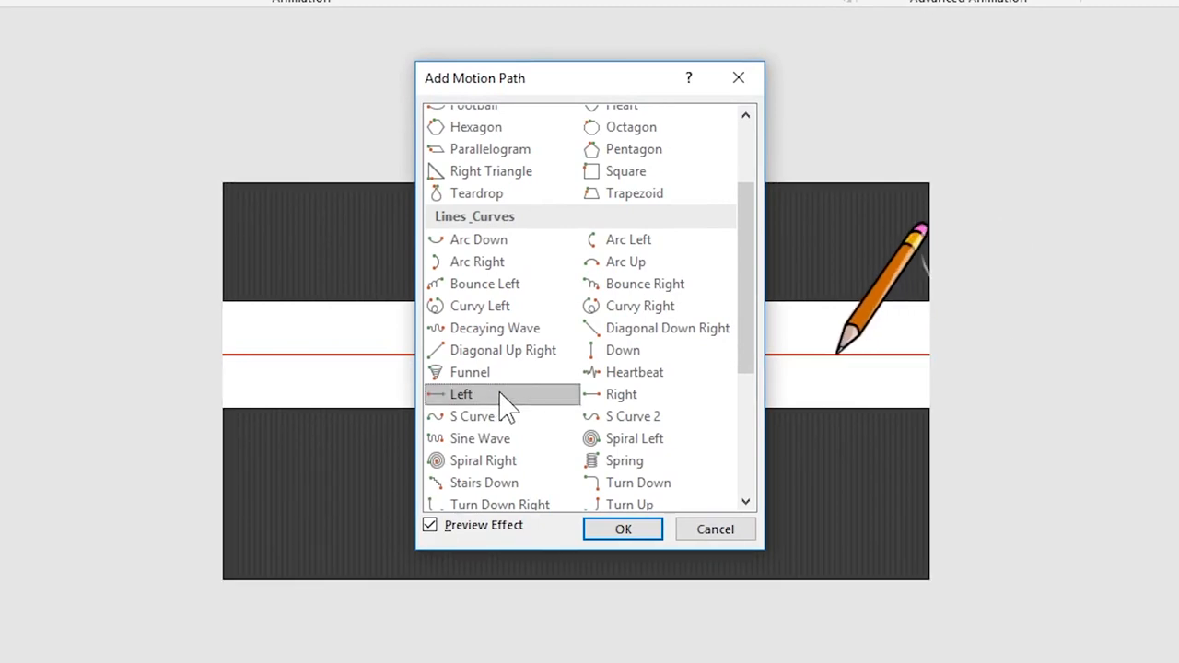
# Add a Left motion path to the pencil and stretch its end point to the band's left edge
pyautogui.click(622, 529)
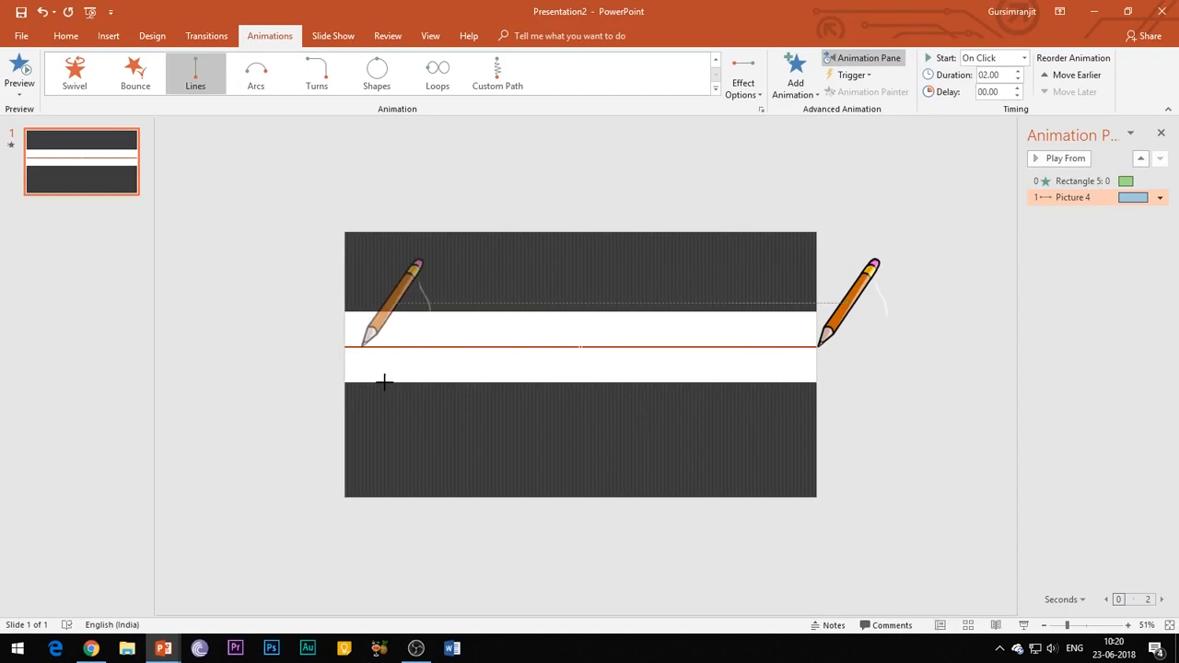
pyautogui.moveTo(402, 294); pyautogui.dragTo(313, 298)
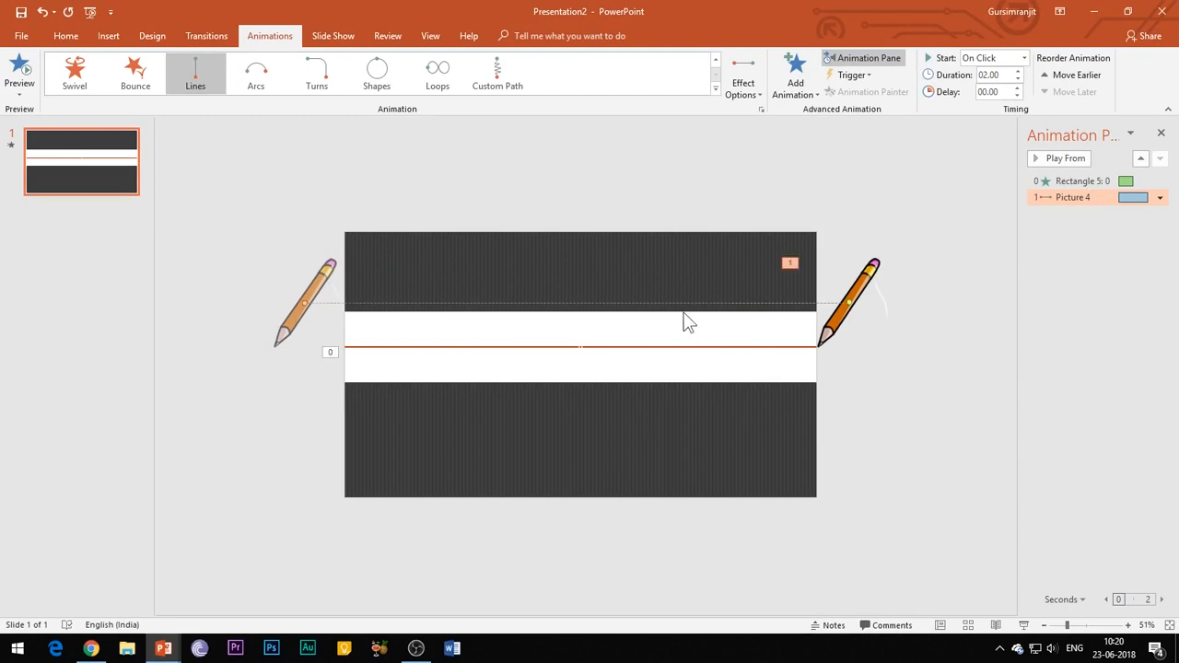
pyautogui.click(1160, 197)
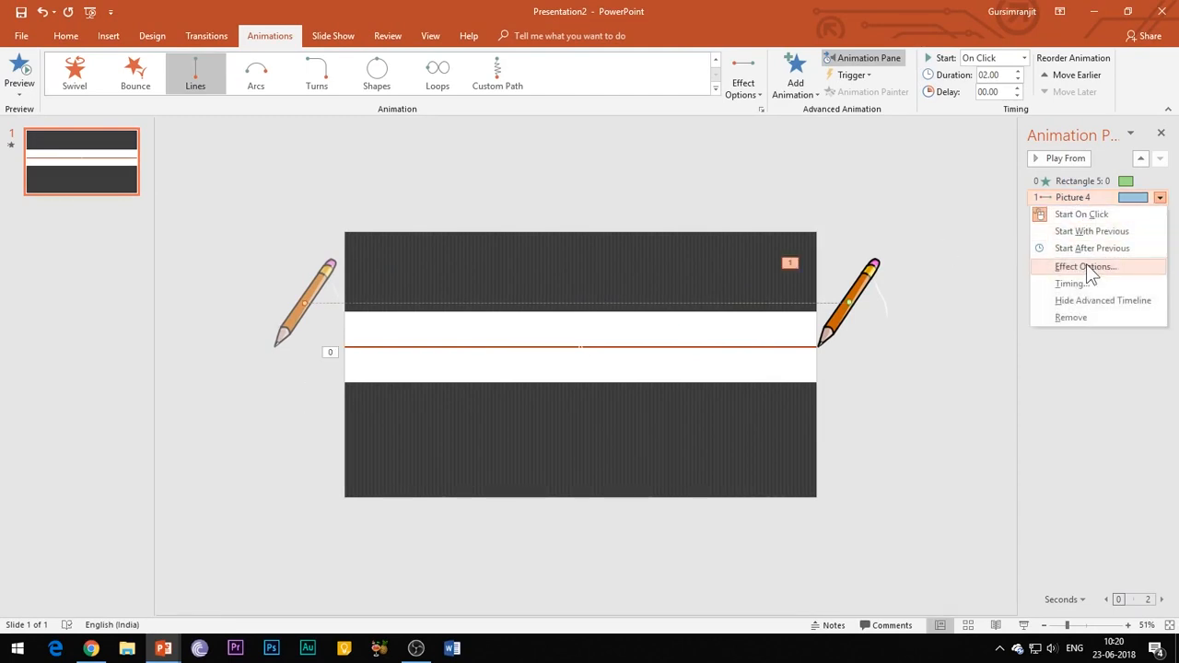
pyautogui.click(1086, 266)
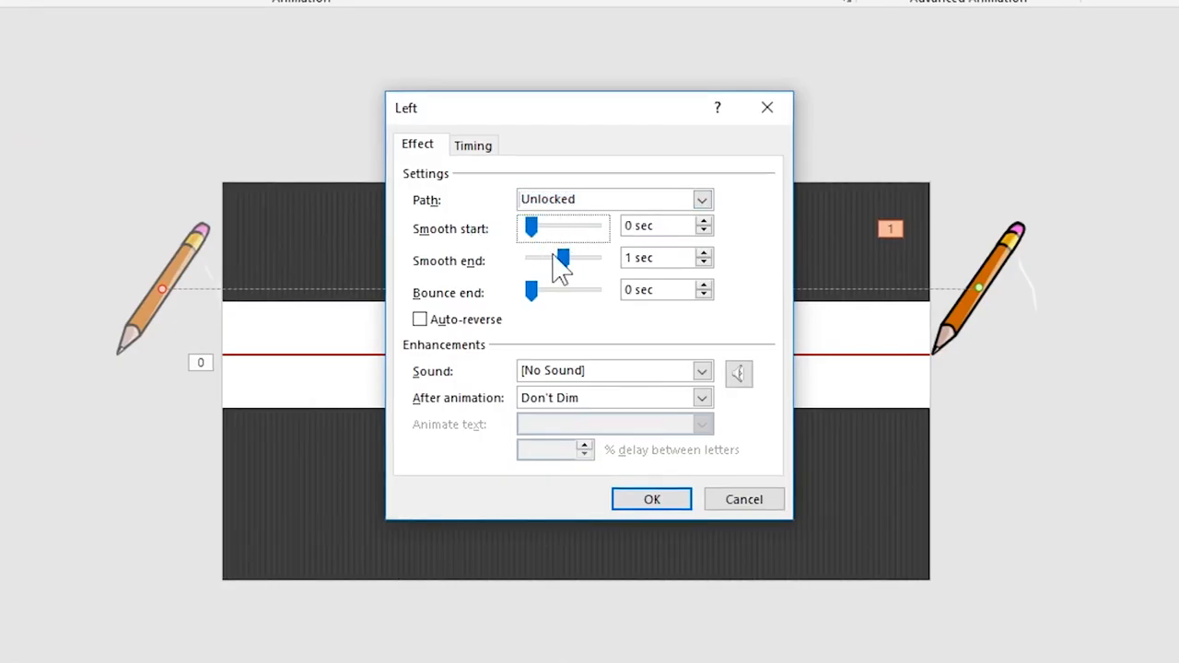
# Set the motion path's Smooth start and end to 0 sec and duration 1.1 seconds
pyautogui.click(473, 143)
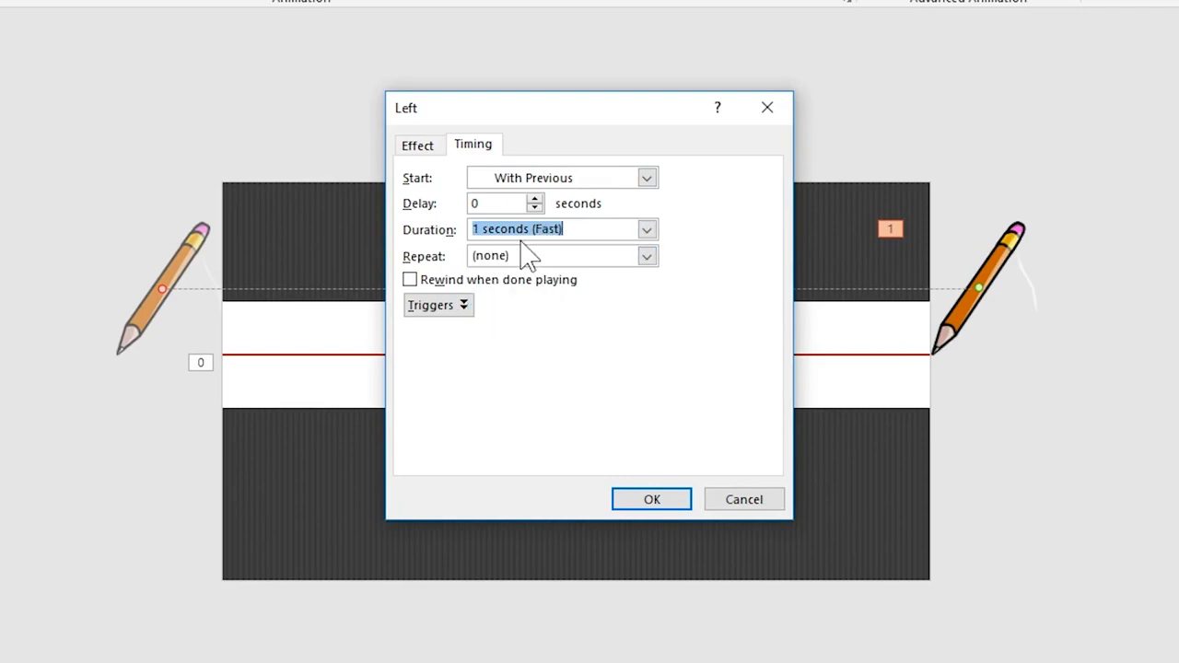
pyautogui.moveTo(589, 352)
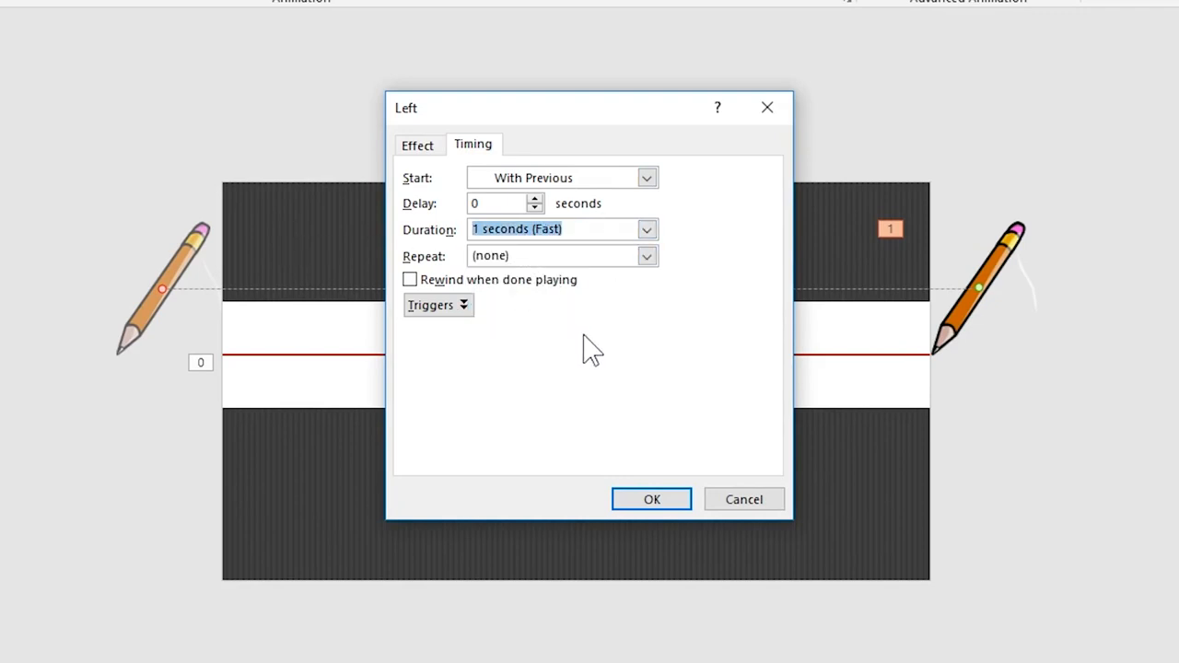
pyautogui.write('1.1')
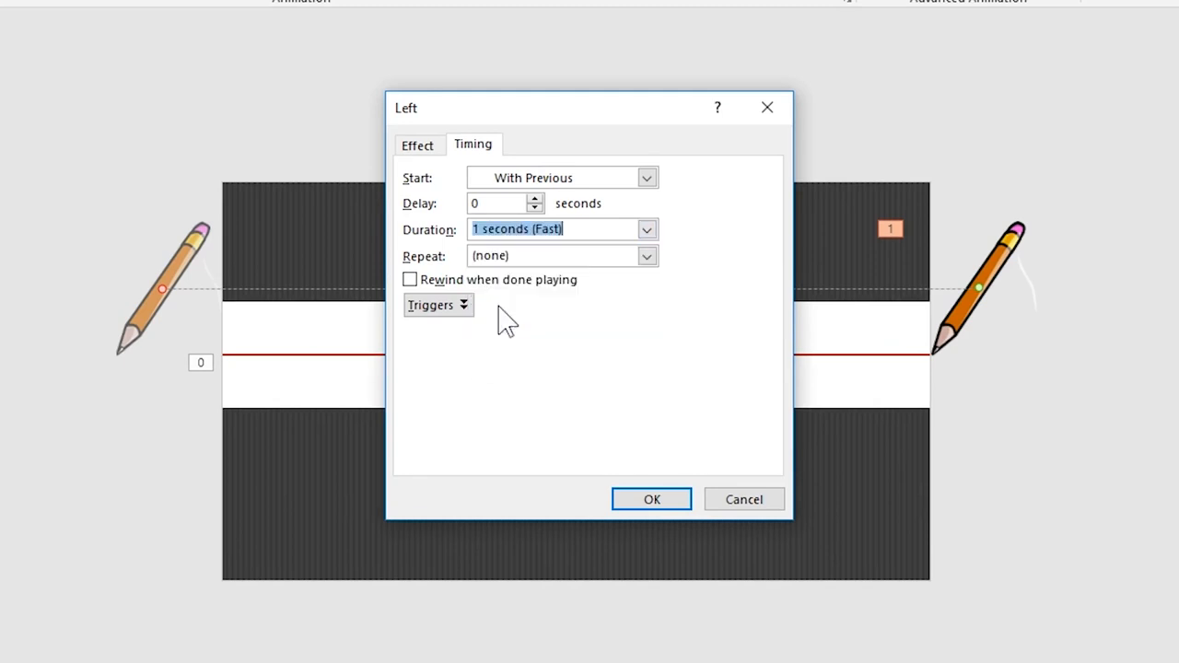
pyautogui.click(652, 497)
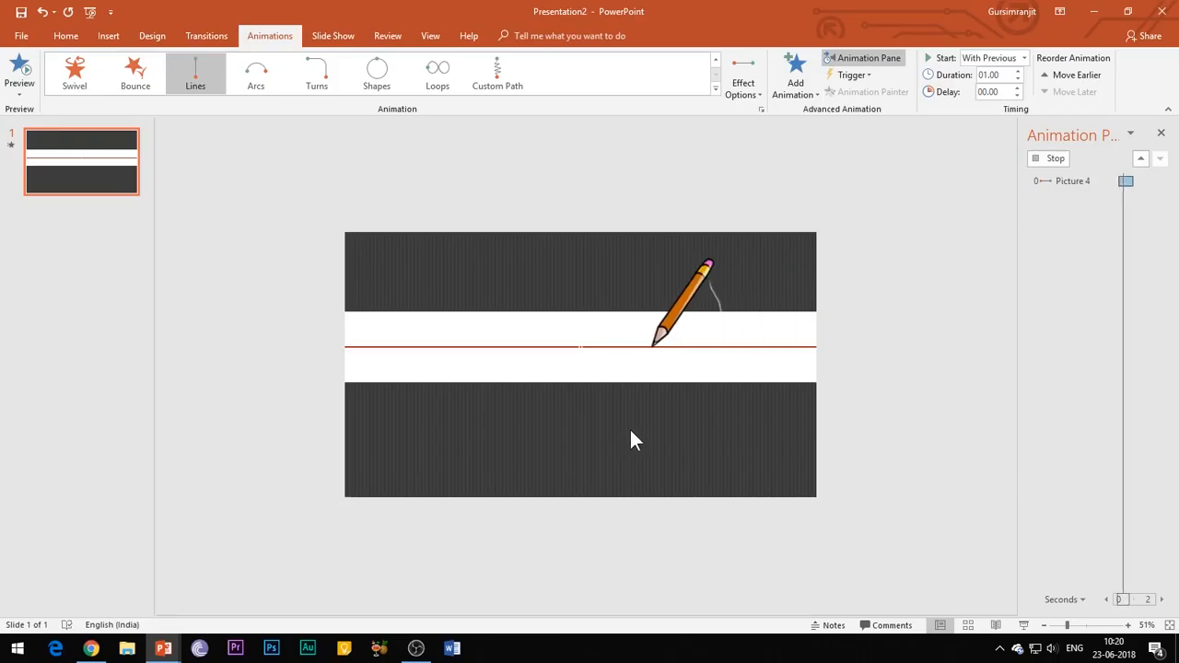
# Retime the pencil's motion path to about 1.15 seconds in Effect Options
pyautogui.click(1025, 626)
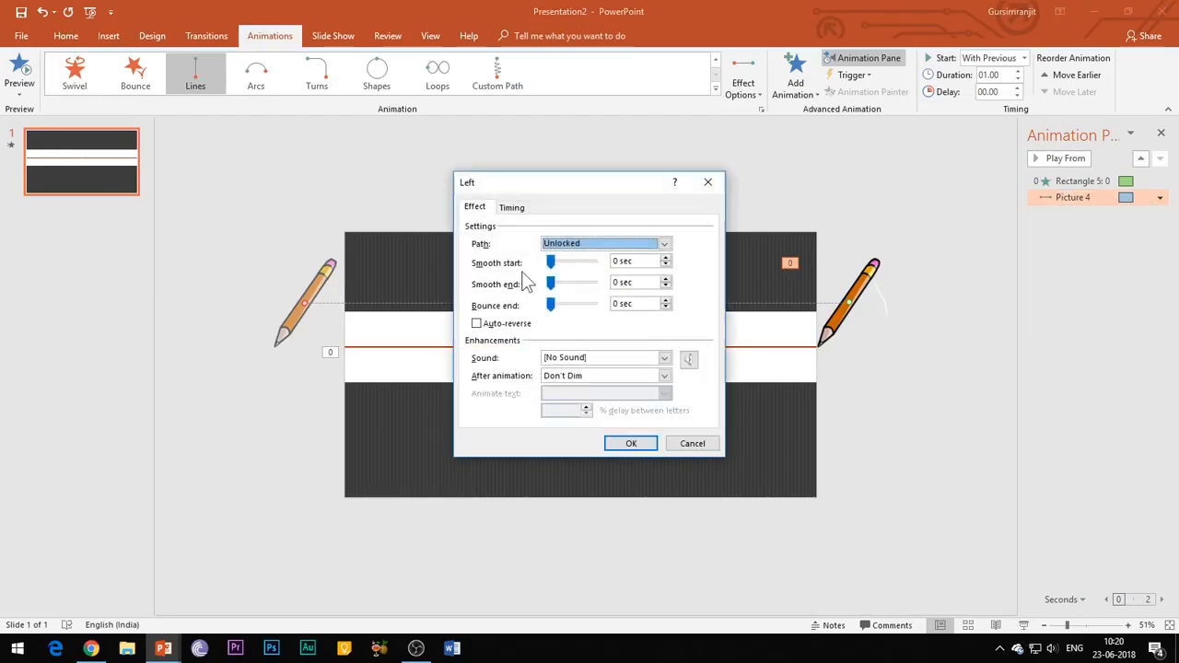
pyautogui.click(513, 206)
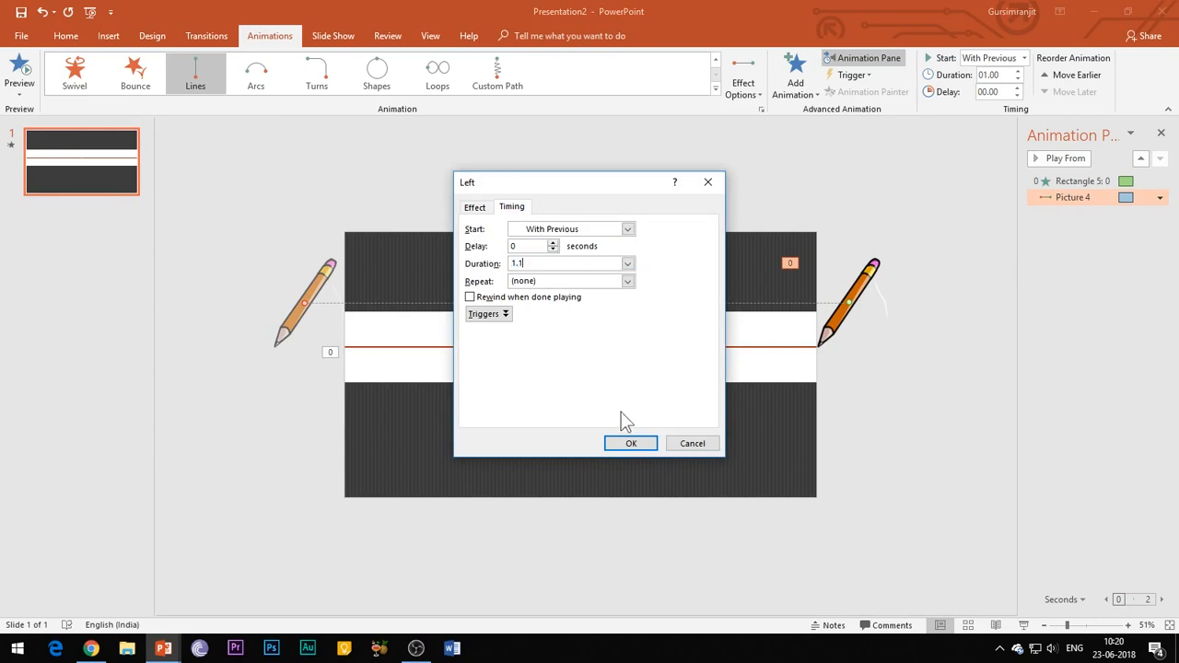
pyautogui.click(1161, 197)
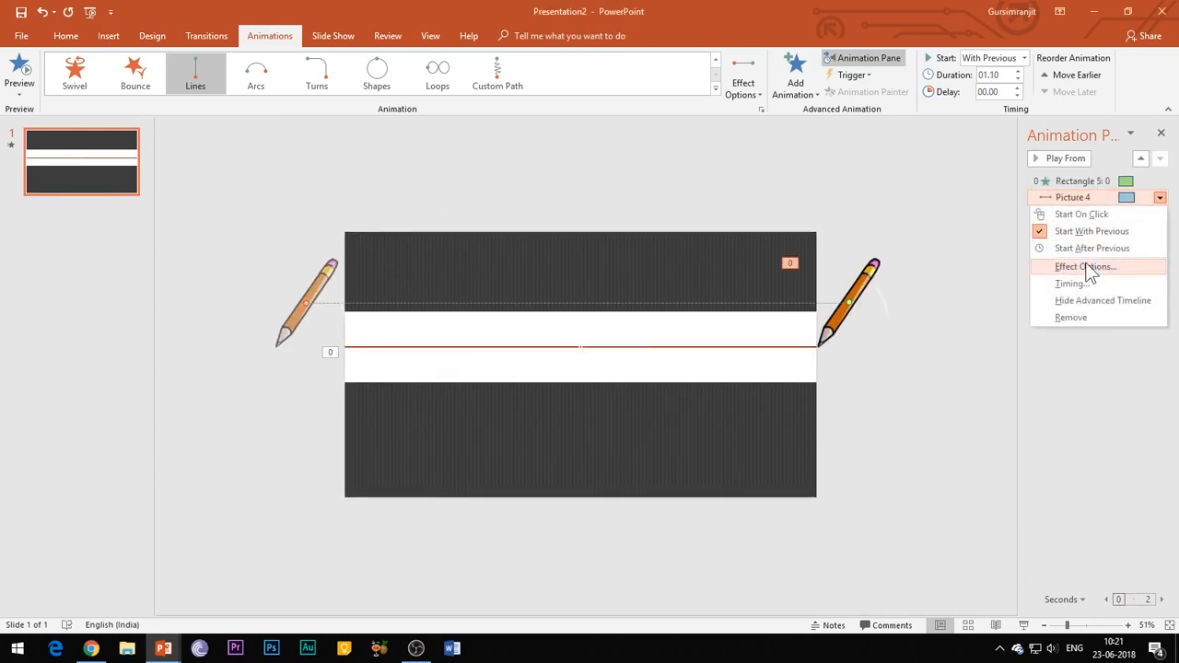
pyautogui.click(1086, 265)
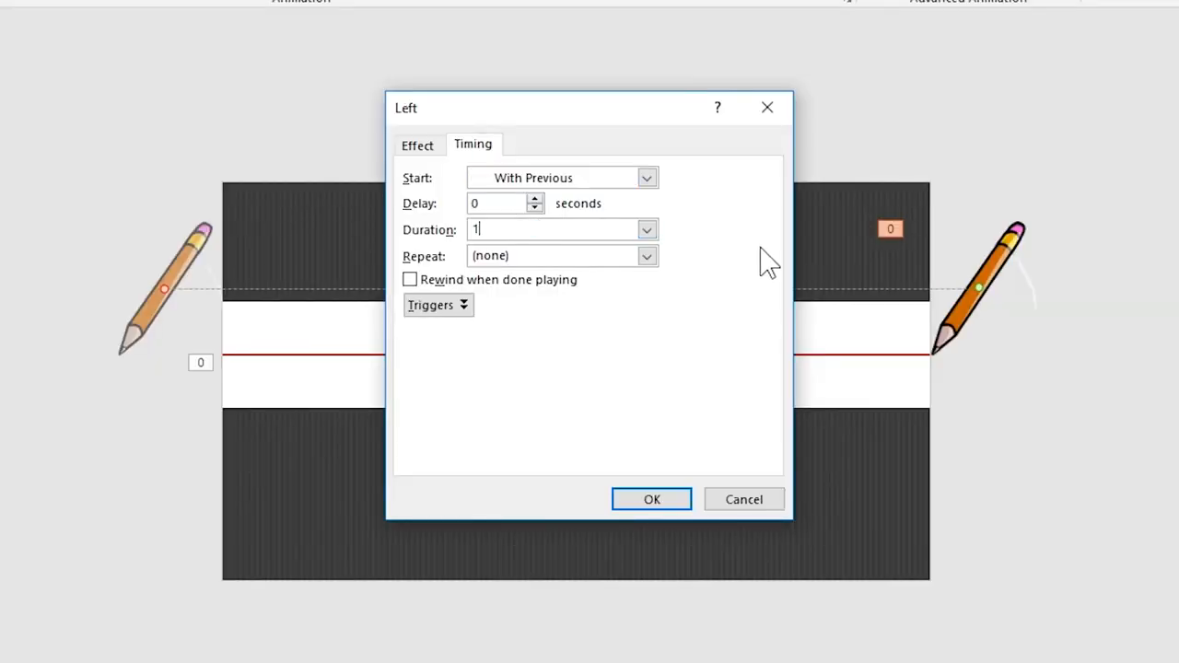
pyautogui.click(652, 498)
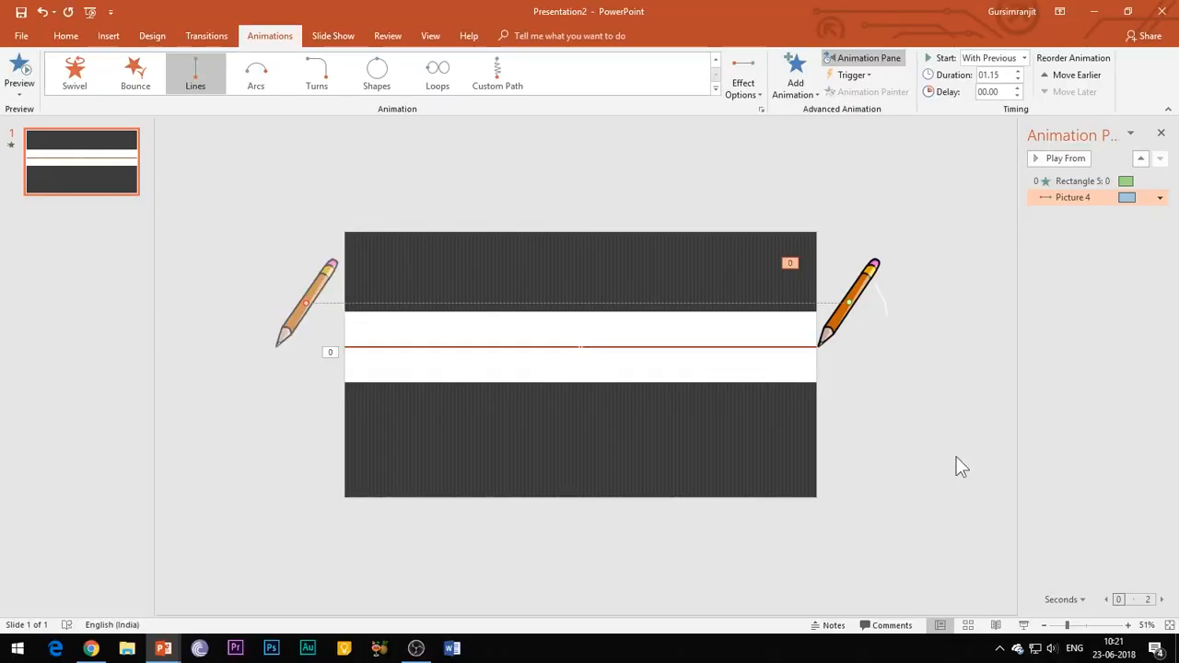
pyautogui.click(107, 35)
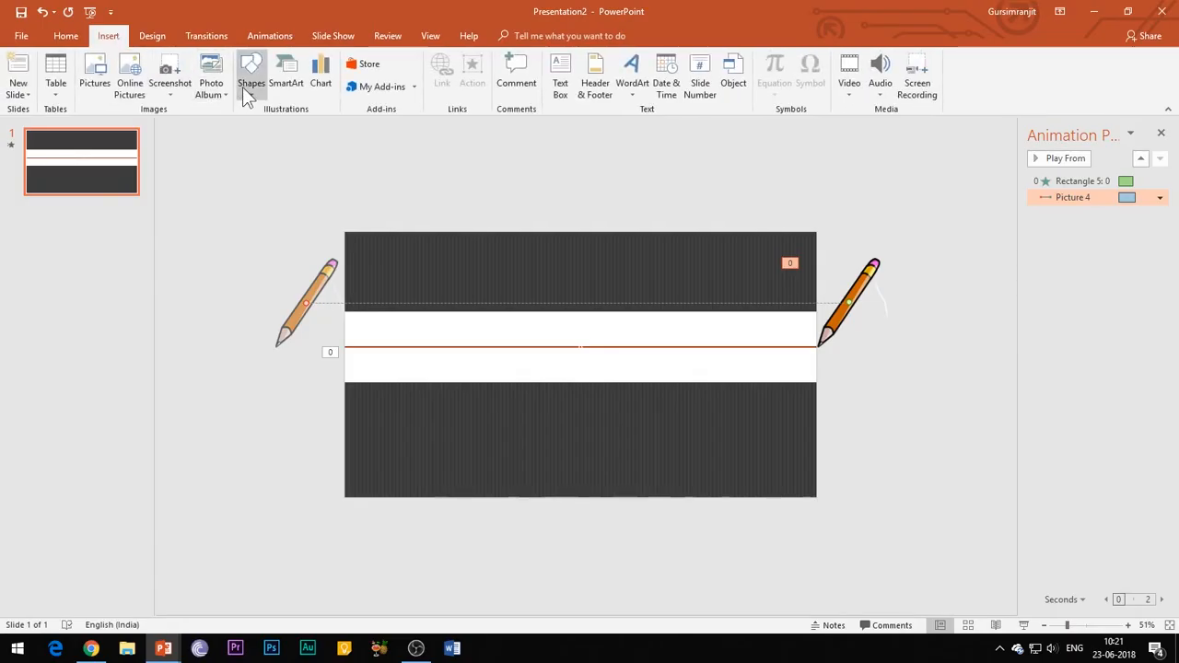
# Draw a red-orange rectangle over the band and add gold 'BEST OF POWERPOINT' WordArt
pyautogui.click(250, 74)
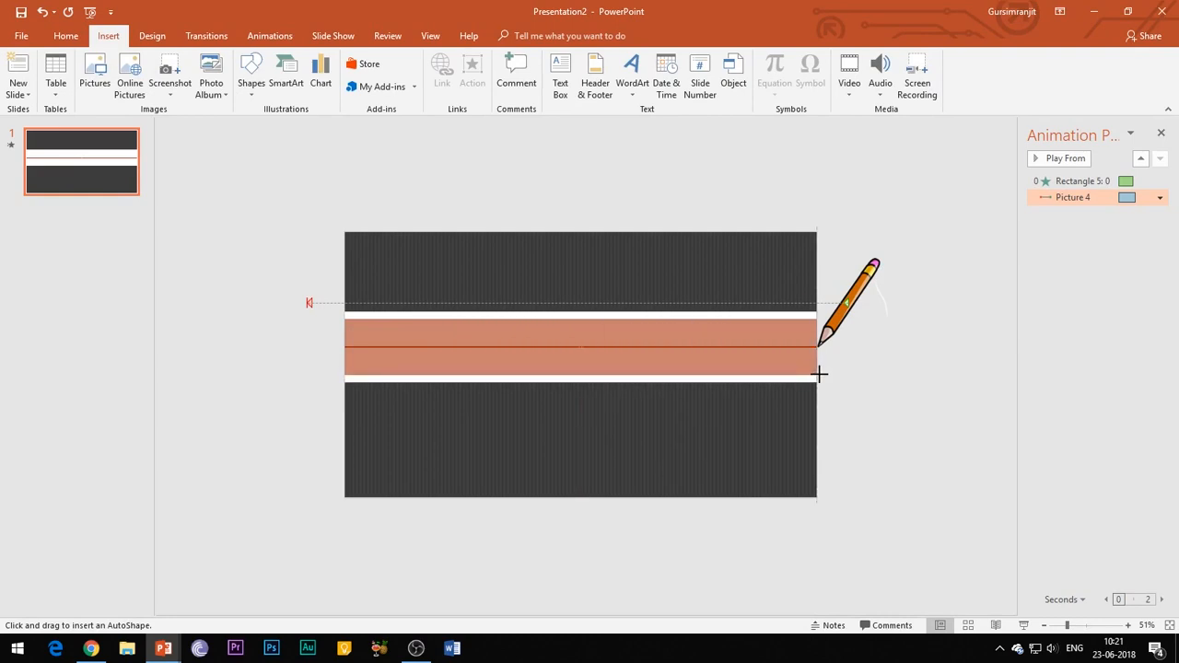
pyautogui.click(580, 346)
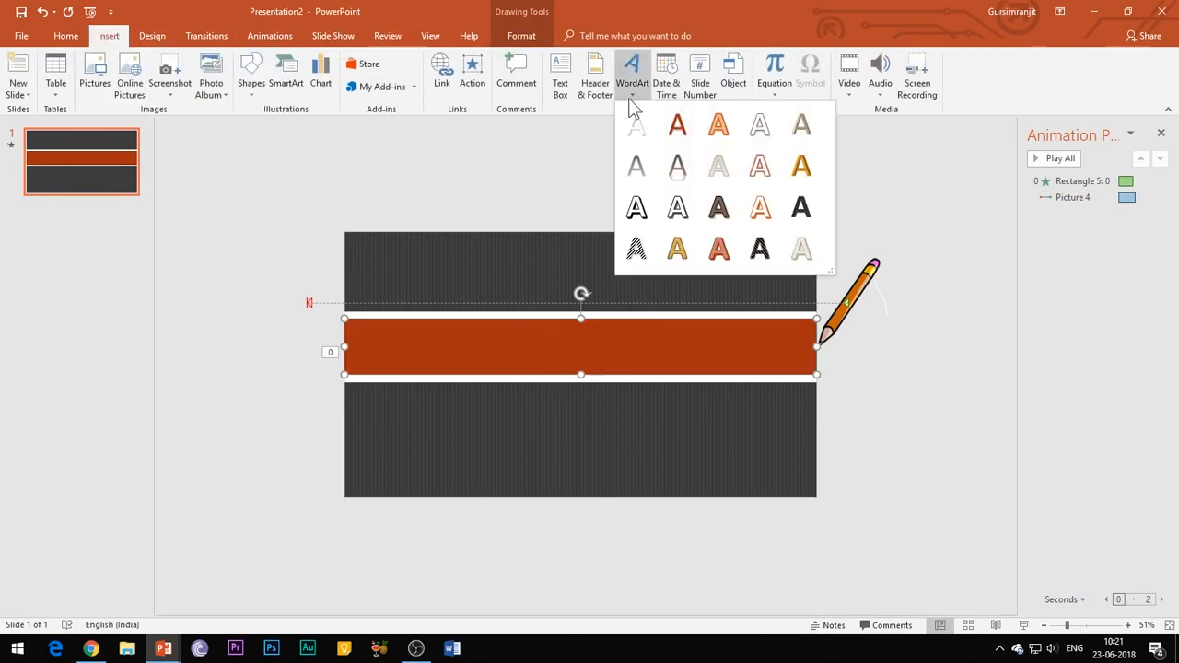
pyautogui.moveTo(800, 247)
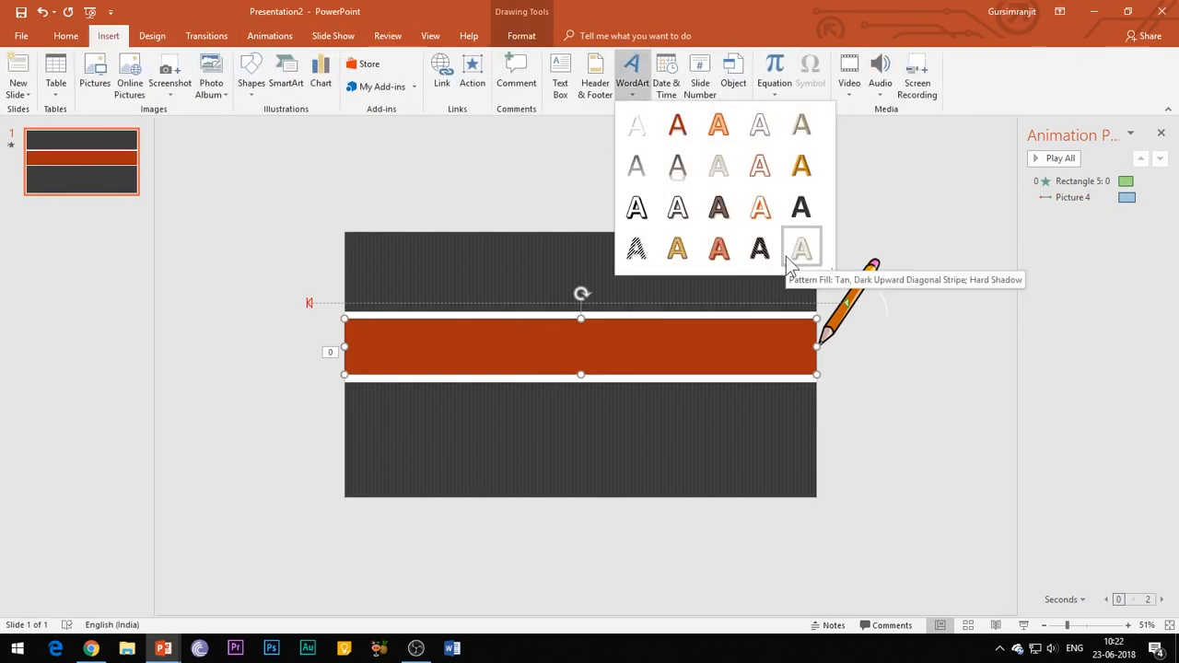
pyautogui.click(800, 247)
pyautogui.write('BEST OF POWERPOINT')
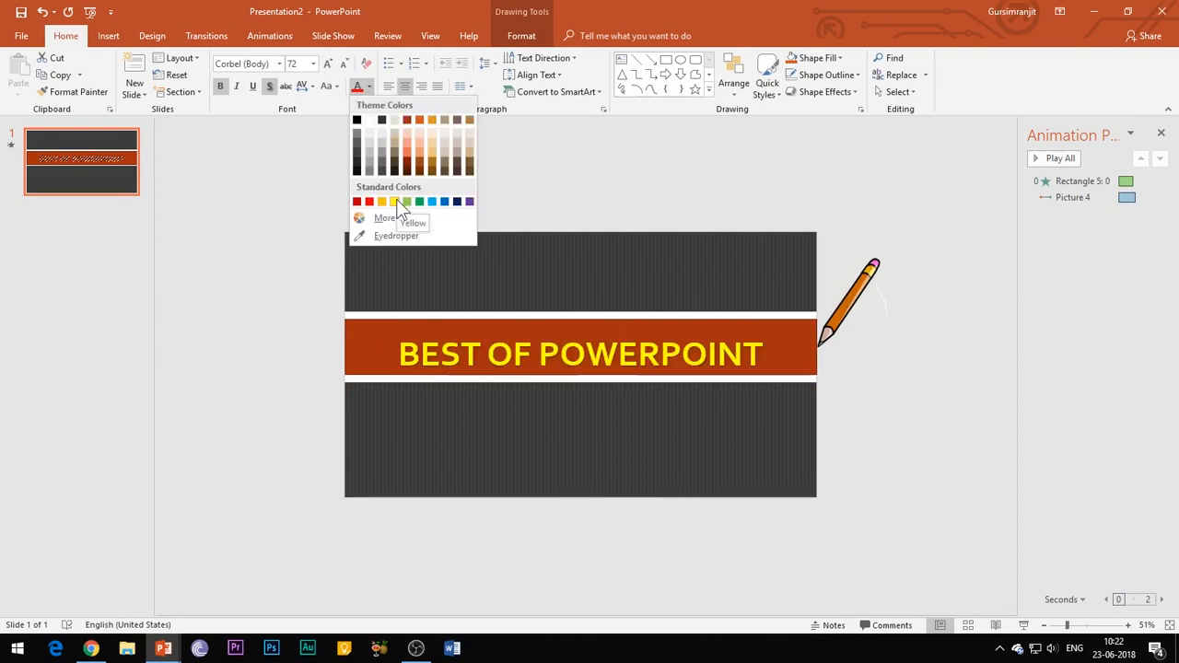
pyautogui.click(394, 201)
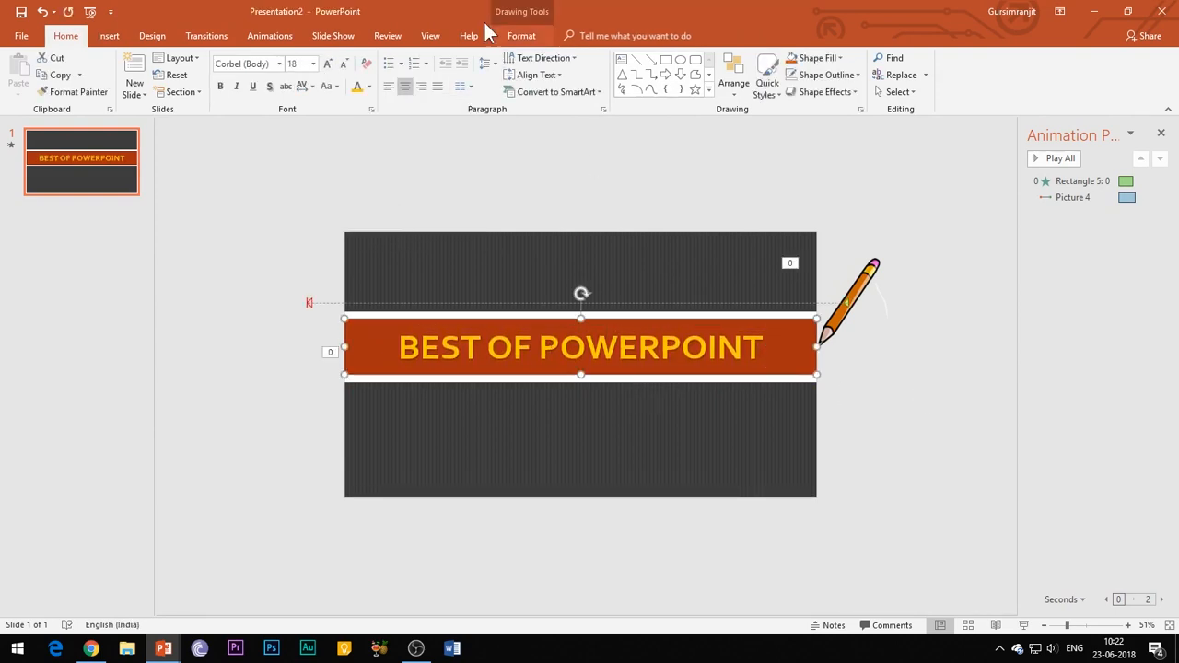
pyautogui.click(269, 35)
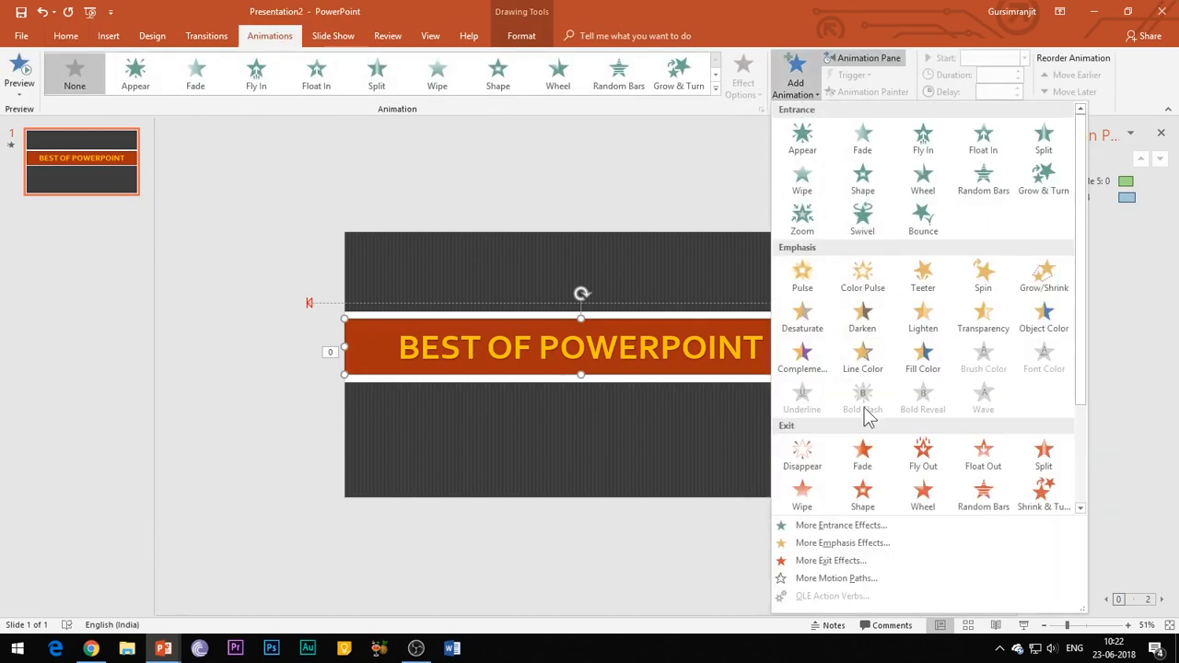
# Give the banner a Split entrance, Horizontal Out, After Previous, duration 0.5 seconds
pyautogui.click(840, 525)
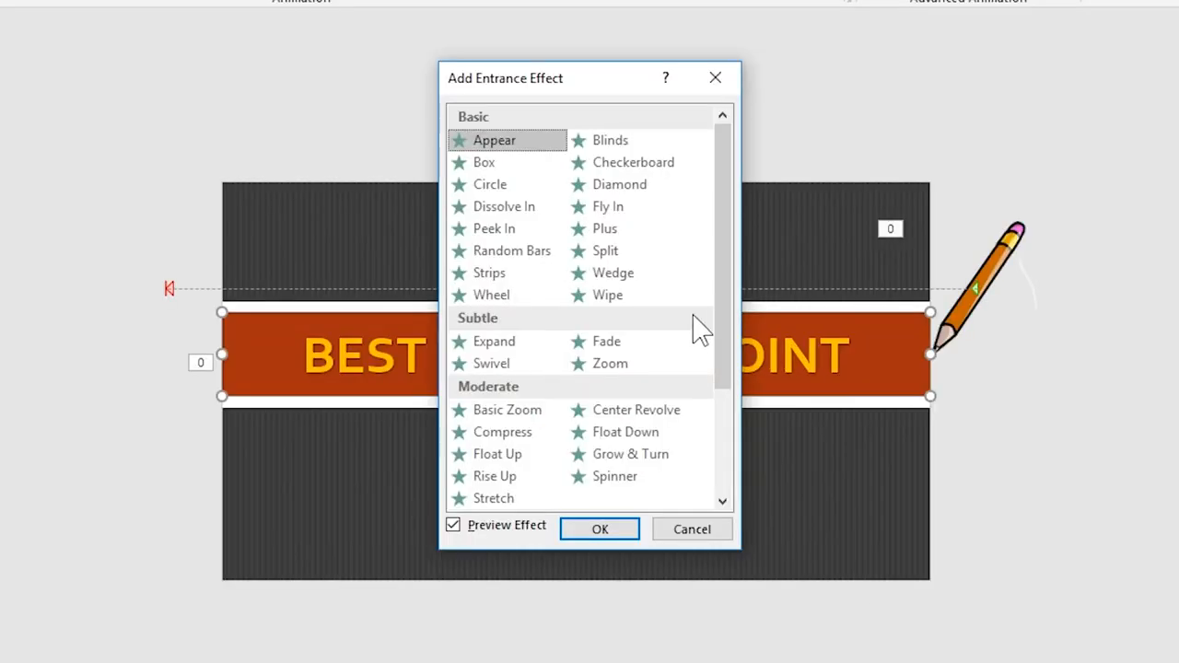
pyautogui.scroll(-3)
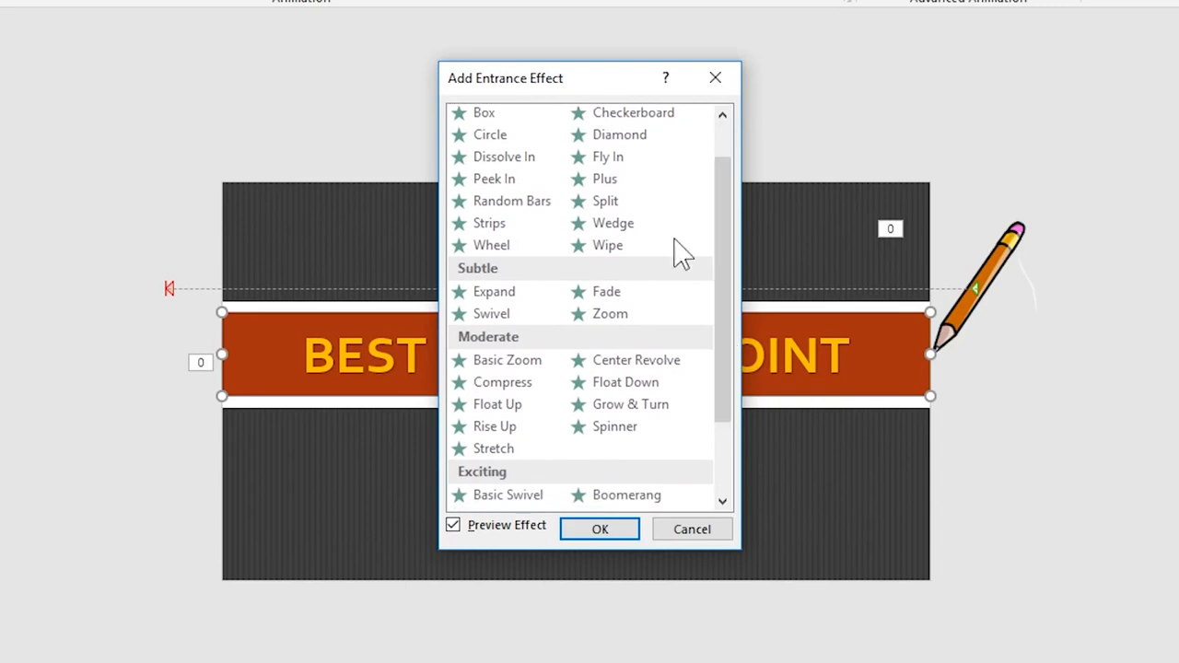
pyautogui.click(604, 201)
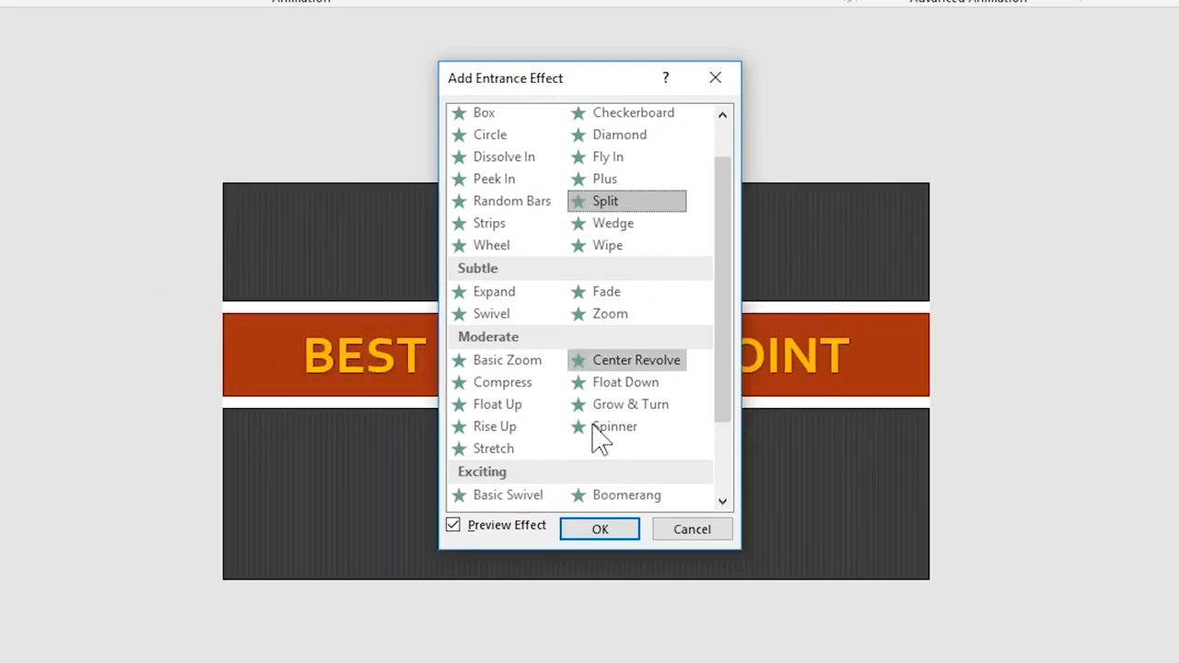
pyautogui.click(600, 529)
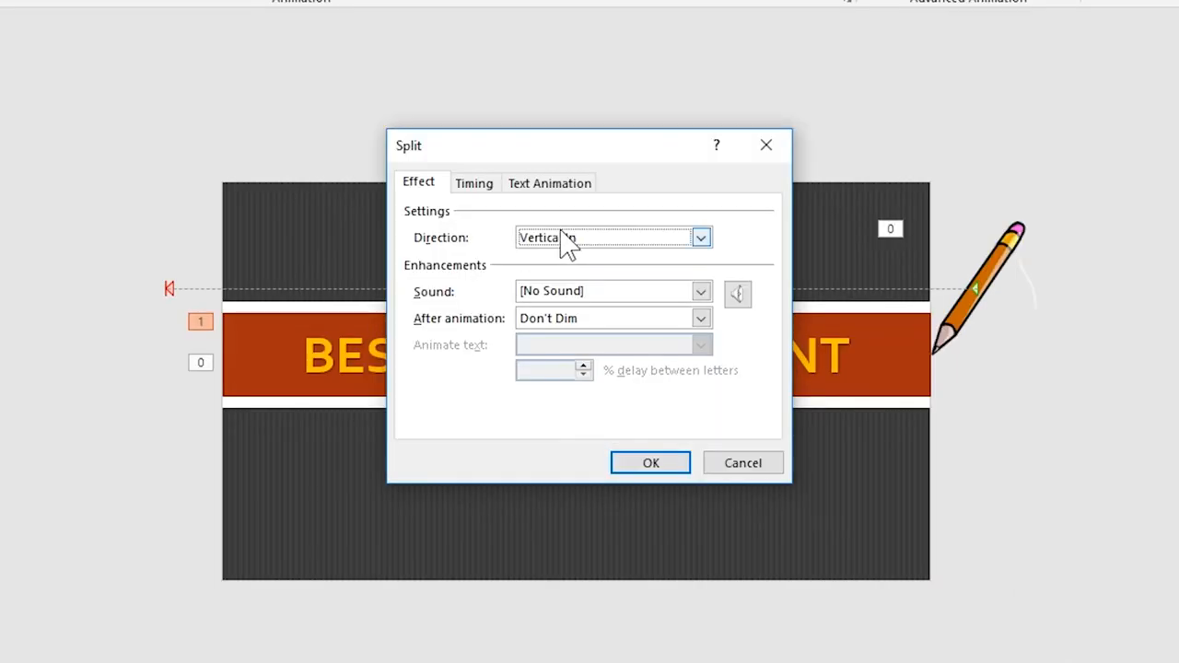
pyautogui.click(700, 237)
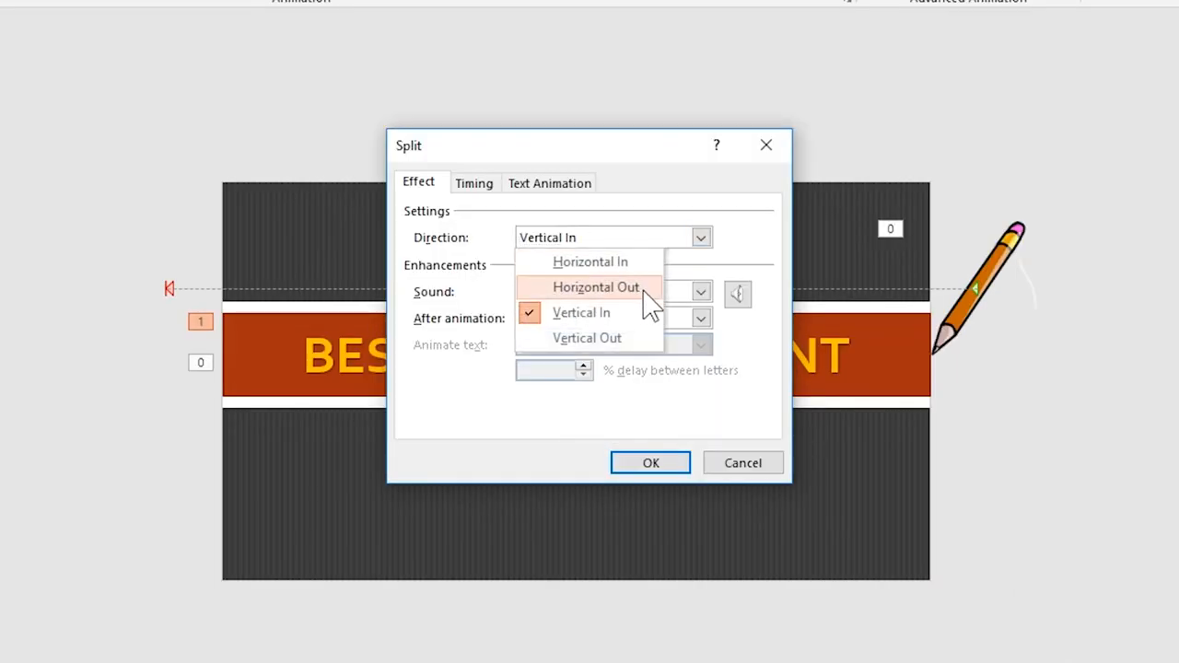
pyautogui.click(474, 182)
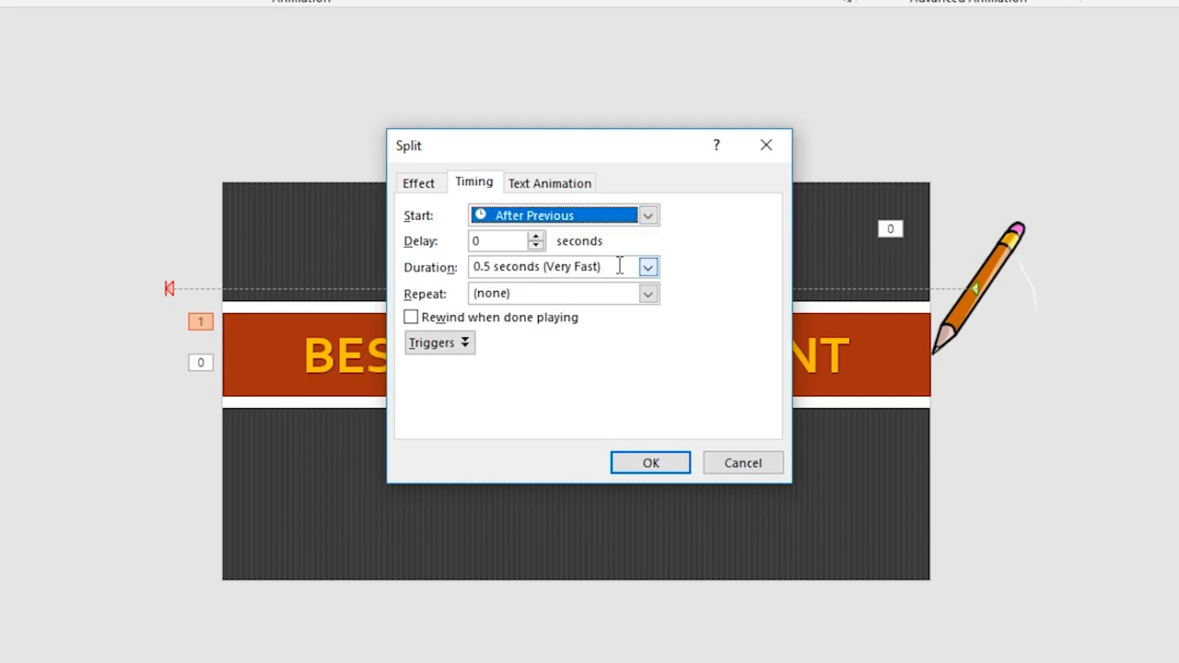
pyautogui.click(649, 462)
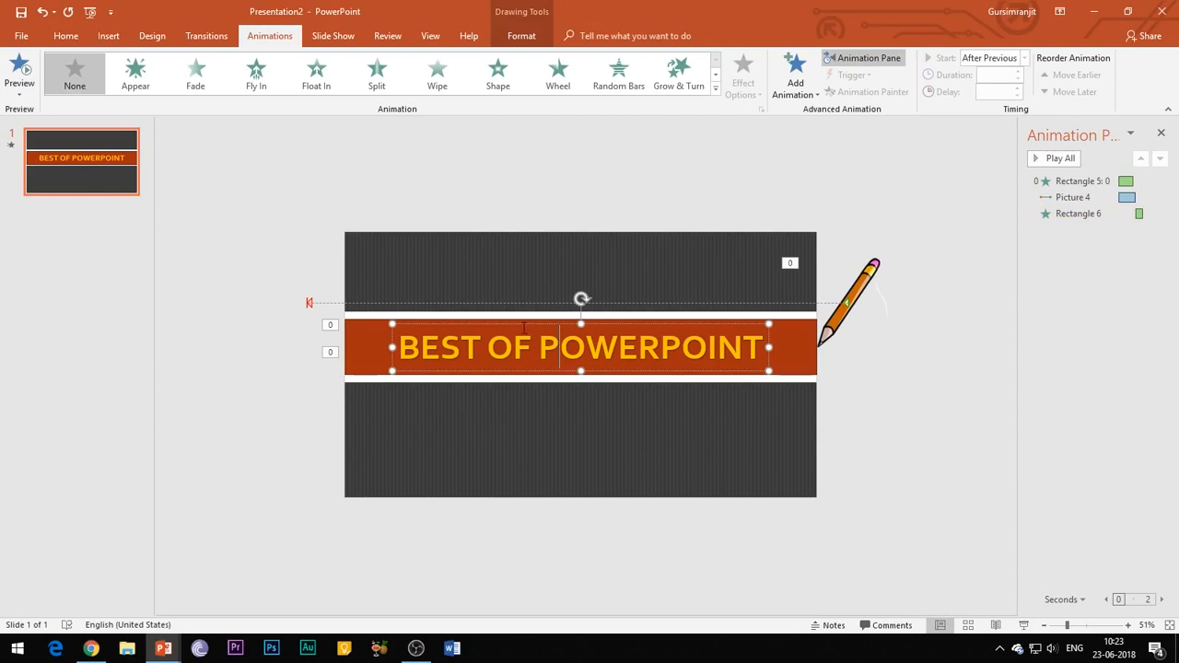
# Apply a Split entrance to the WordArt text, starting With Previous with 0.5 s duration
pyautogui.click(792, 74)
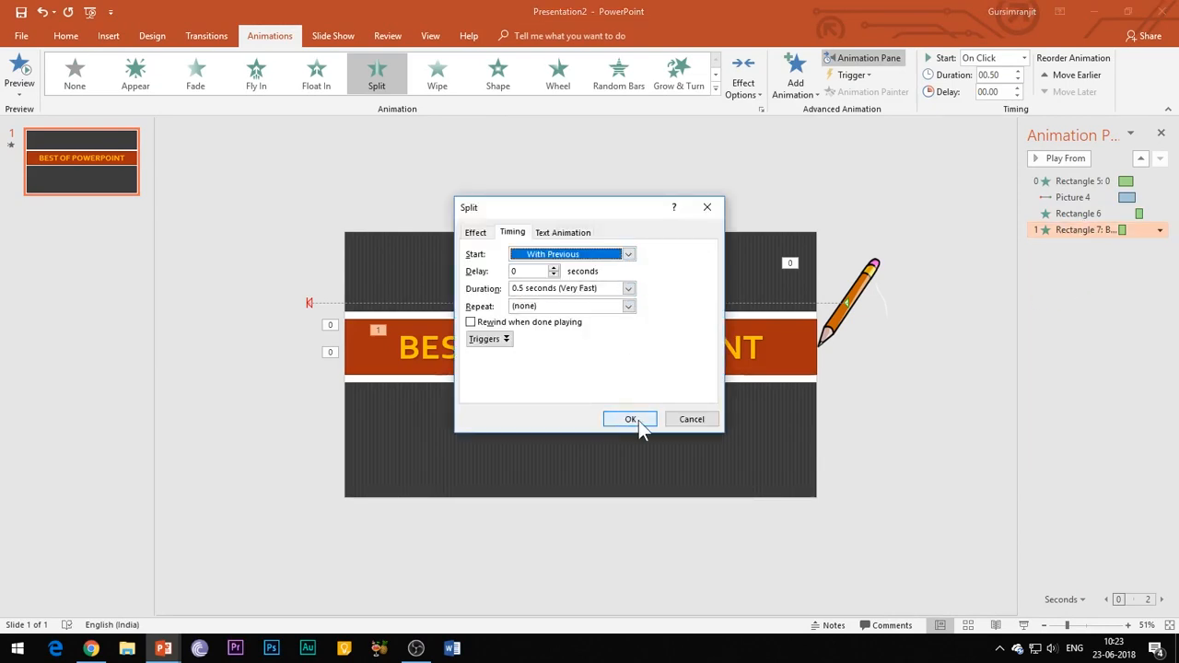
pyautogui.click(630, 421)
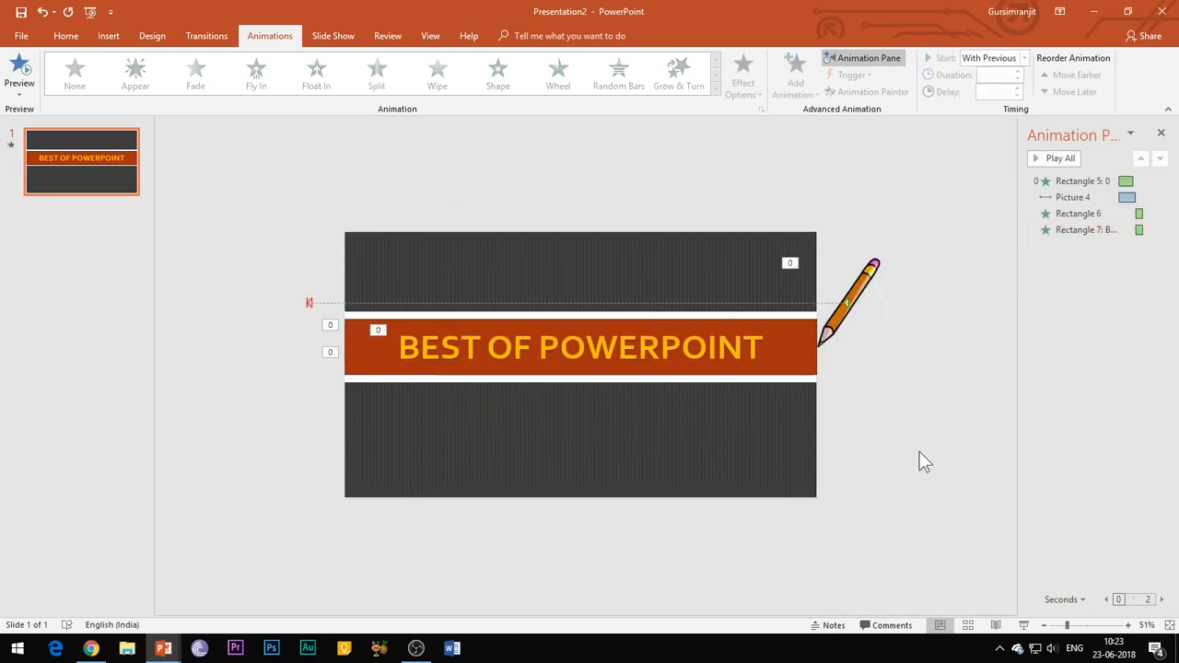